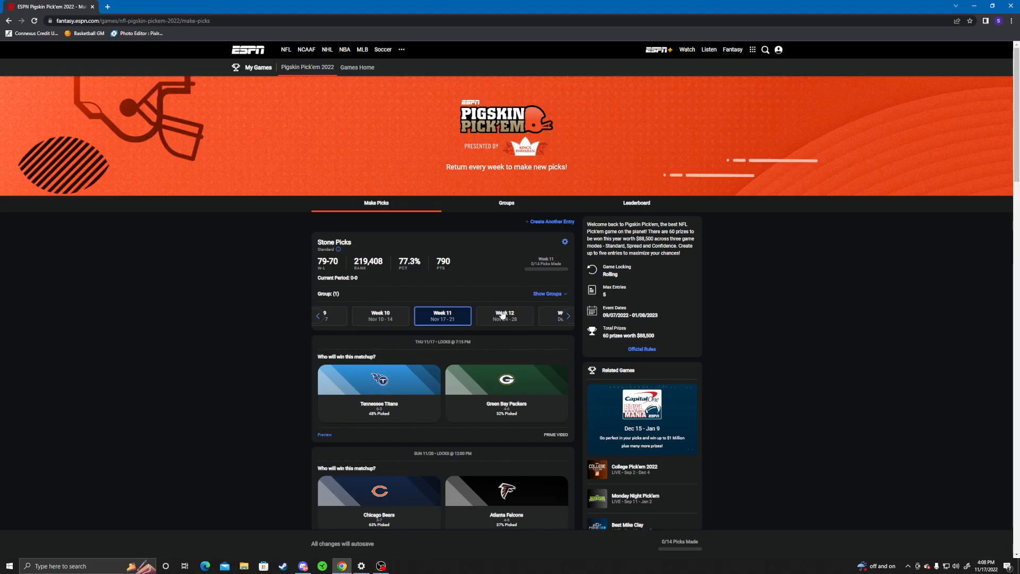
# Review the Stone Picks entry and Stone and Crane Show group standings, then return to Week 11 picks
pyautogui.click(506, 202)
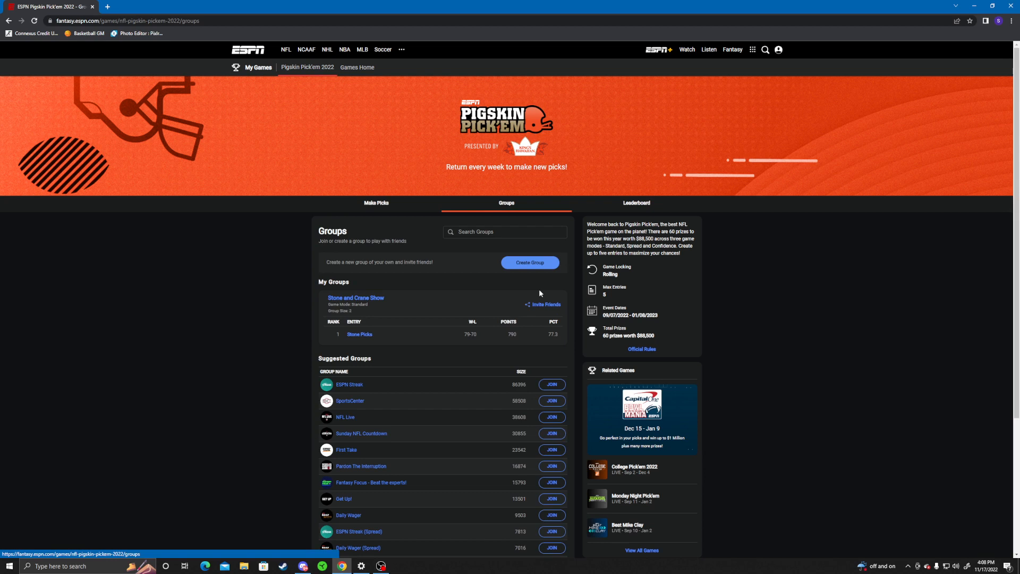
pyautogui.click(359, 334)
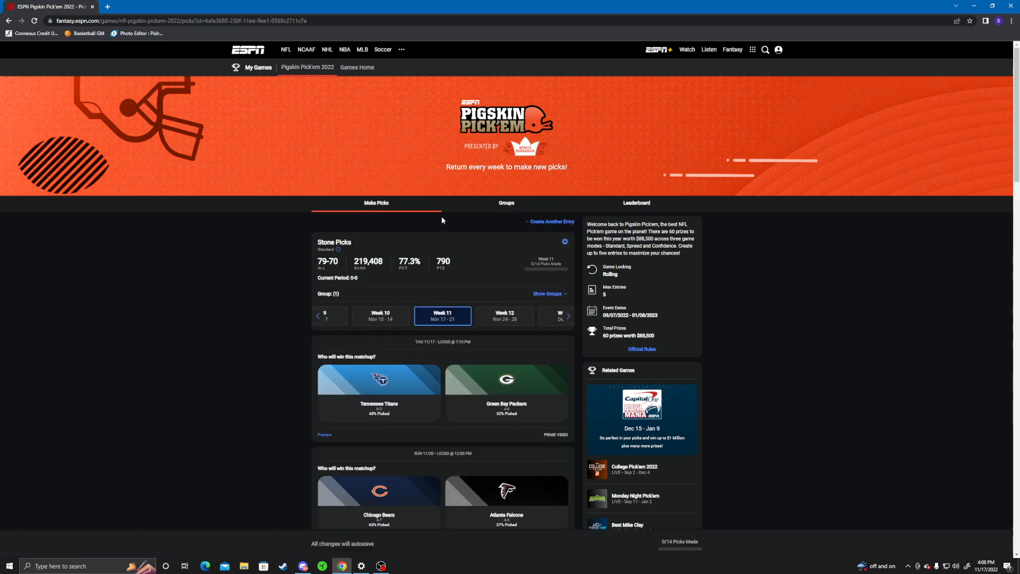
pyautogui.click(506, 202)
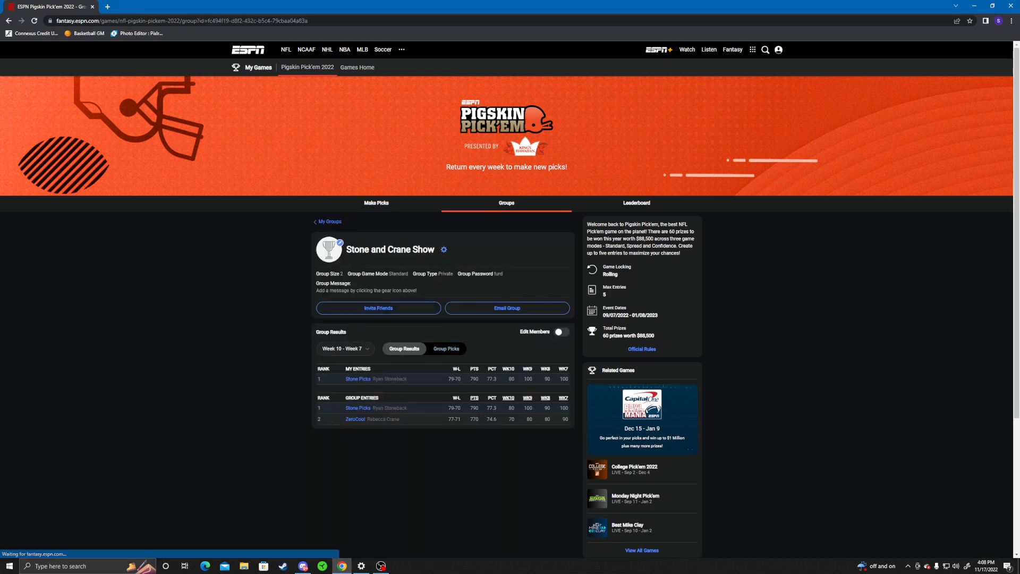
pyautogui.moveTo(442, 426)
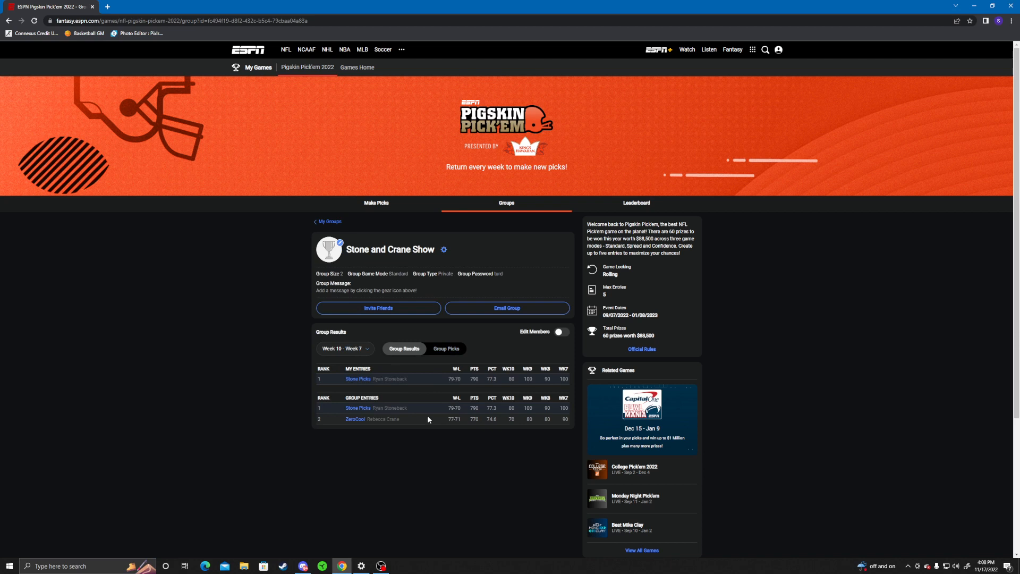
pyautogui.click(376, 202)
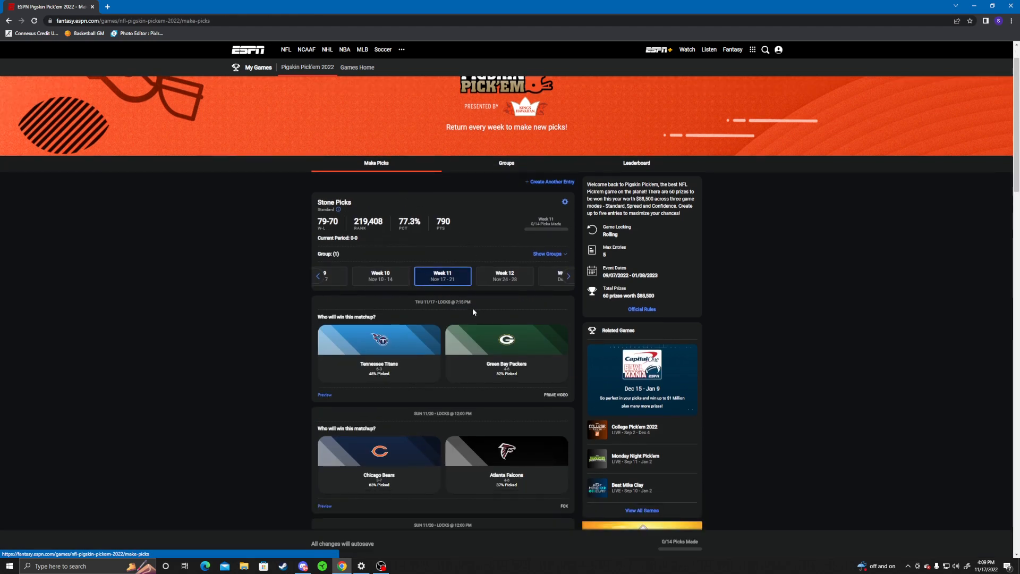
# Pick the Green Bay Packers over the Tennessee Titans in the Thursday game
pyautogui.scroll(-3)
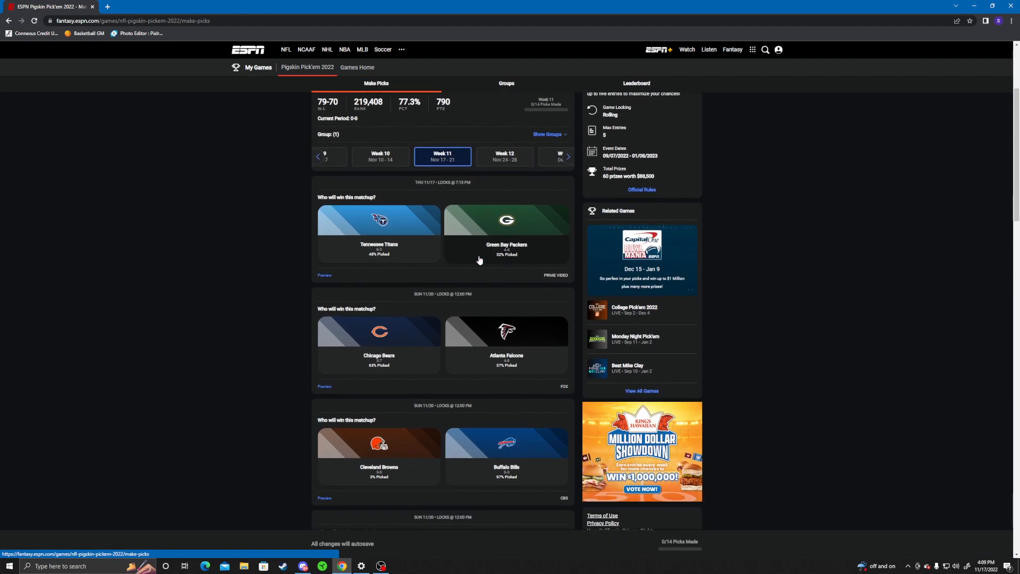
pyautogui.moveTo(445, 283)
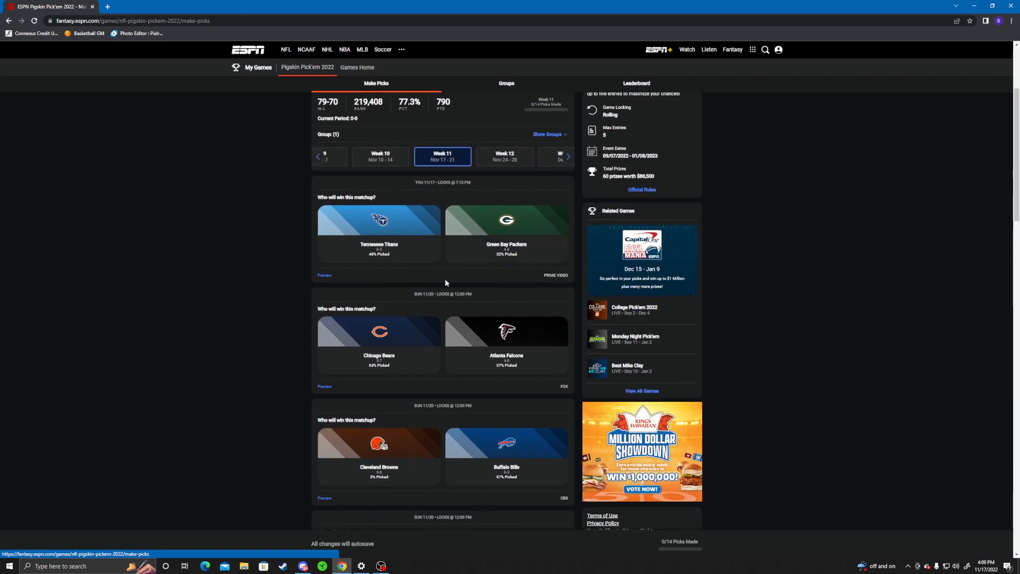
pyautogui.moveTo(445, 282)
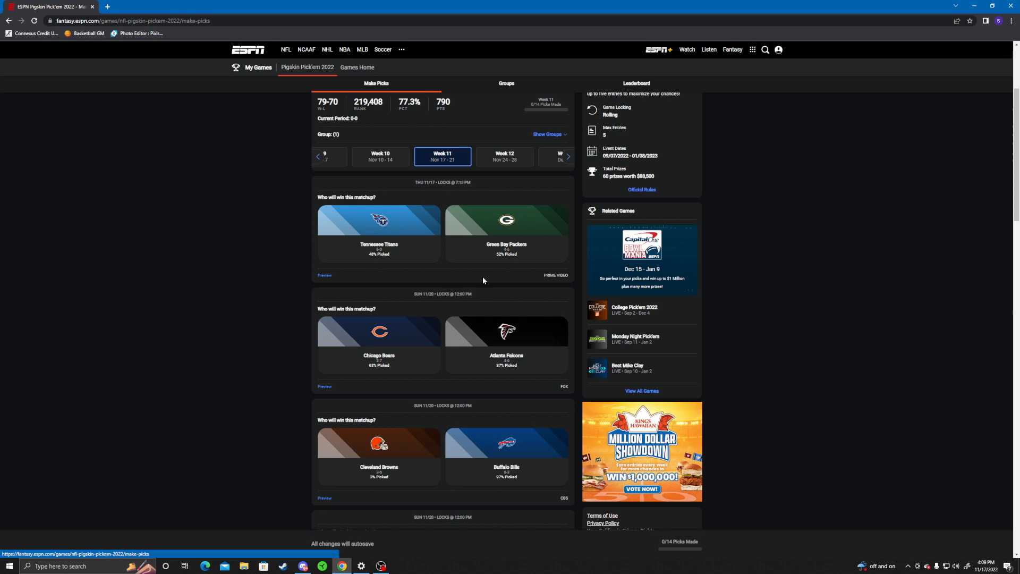
pyautogui.moveTo(470, 245)
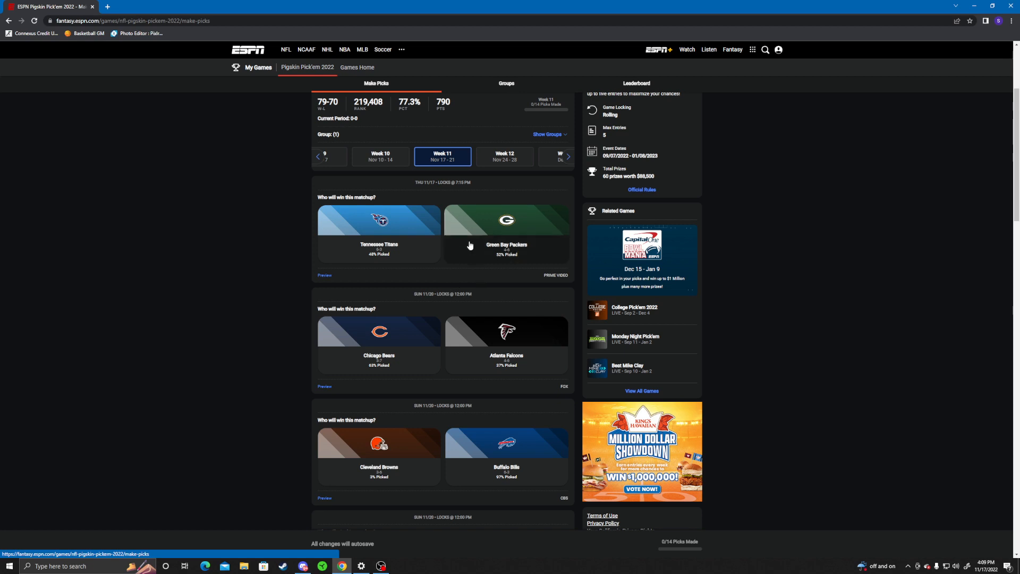
pyautogui.click(506, 233)
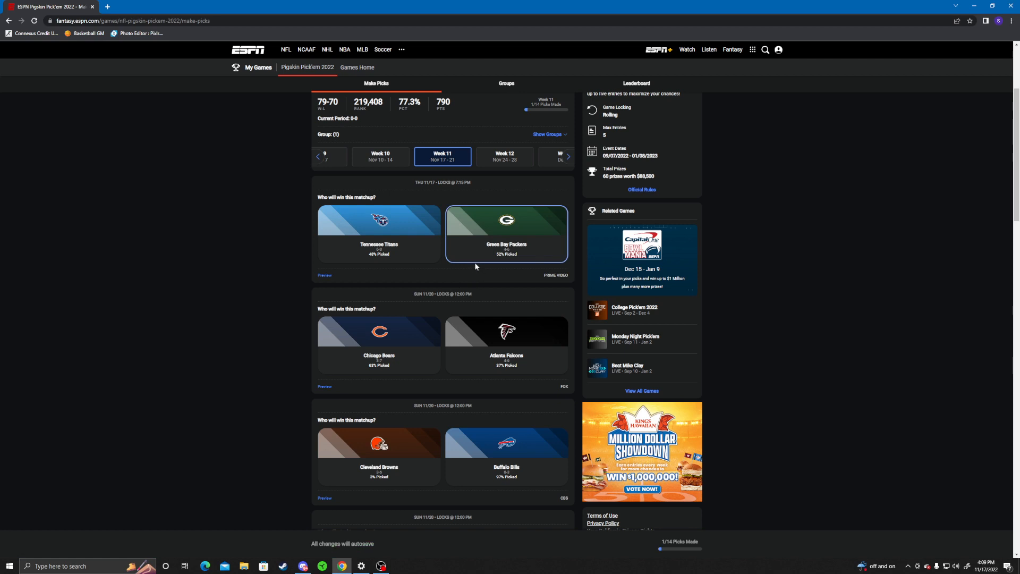
pyautogui.moveTo(379, 233)
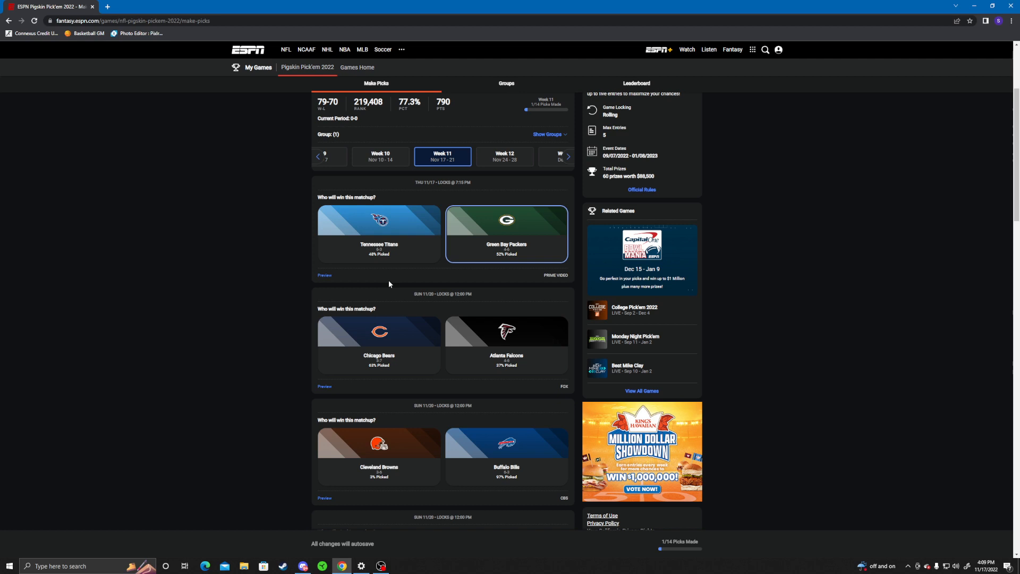
pyautogui.moveTo(418, 291)
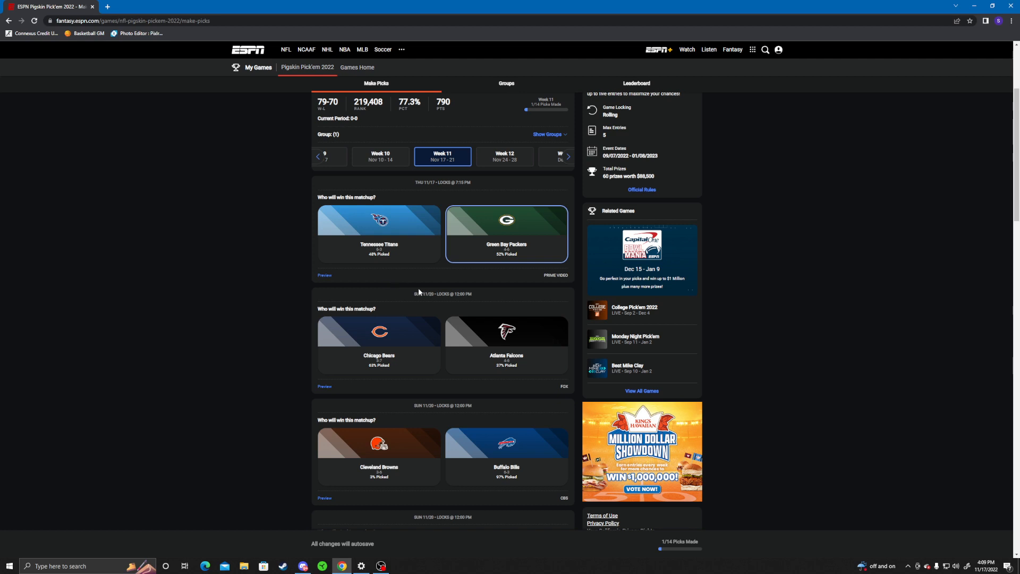
pyautogui.moveTo(418, 289)
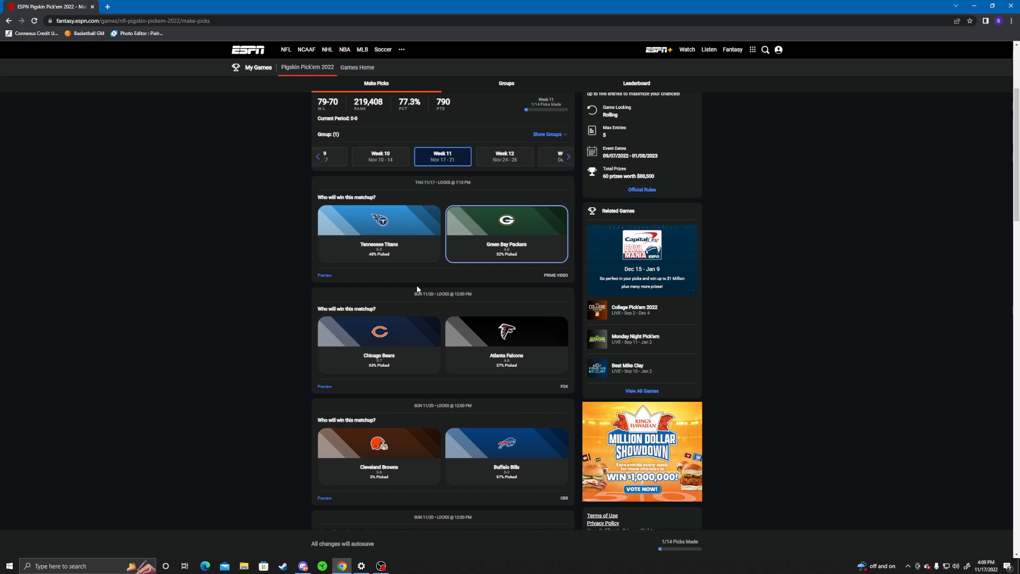
pyautogui.moveTo(416, 288)
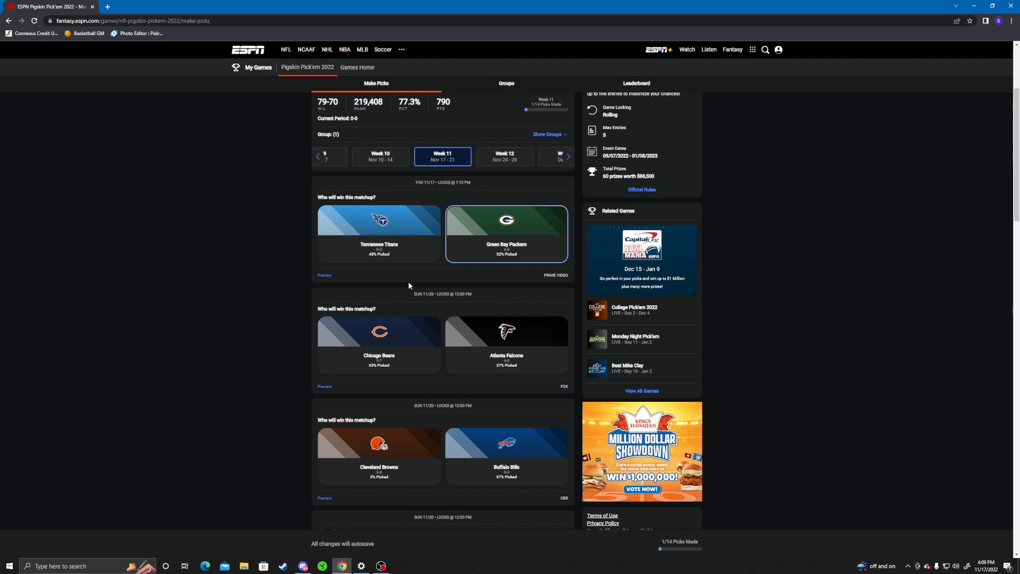
pyautogui.scroll(-3)
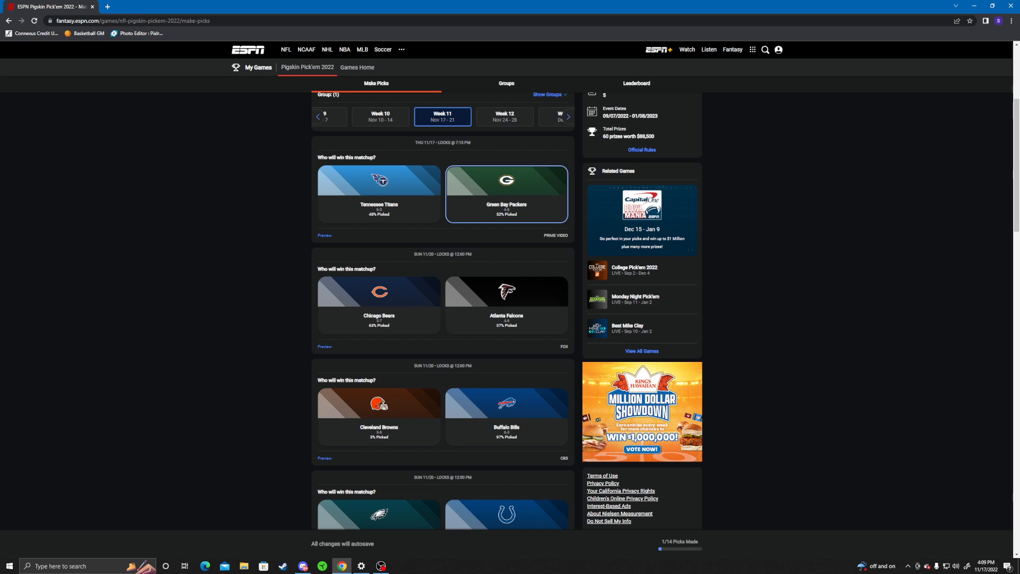
pyautogui.moveTo(413, 262)
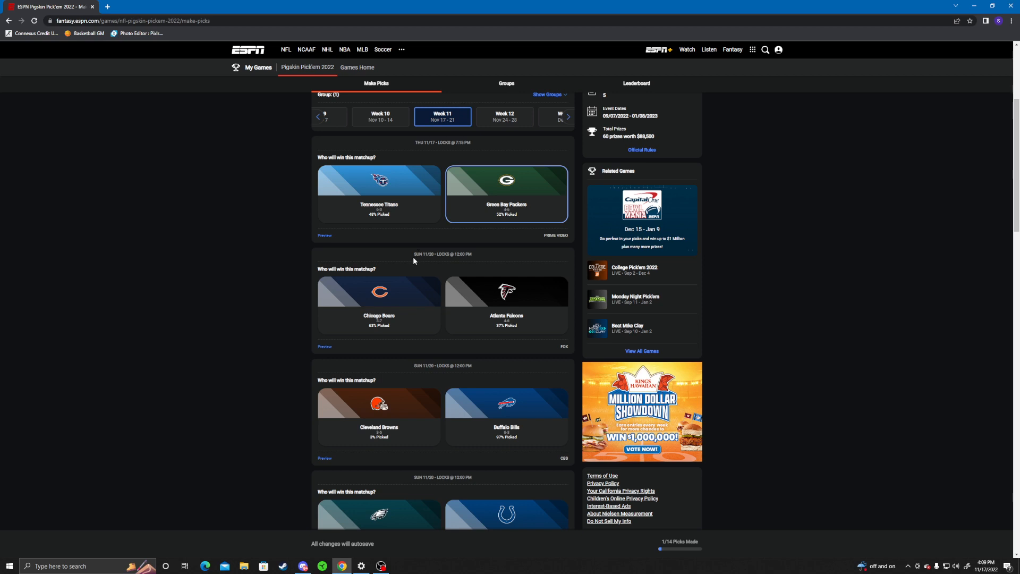
pyautogui.moveTo(408, 263)
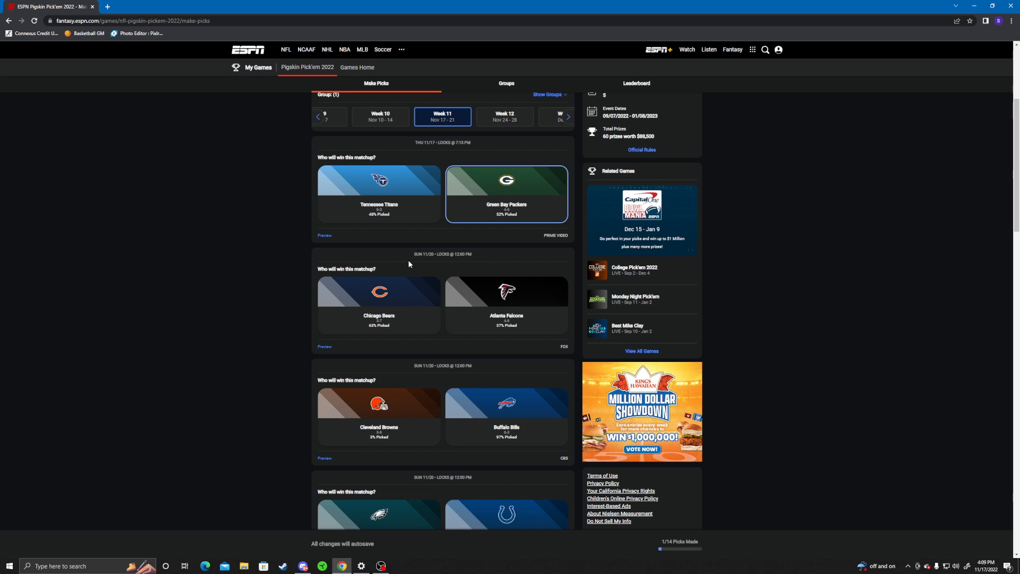
pyautogui.moveTo(403, 256)
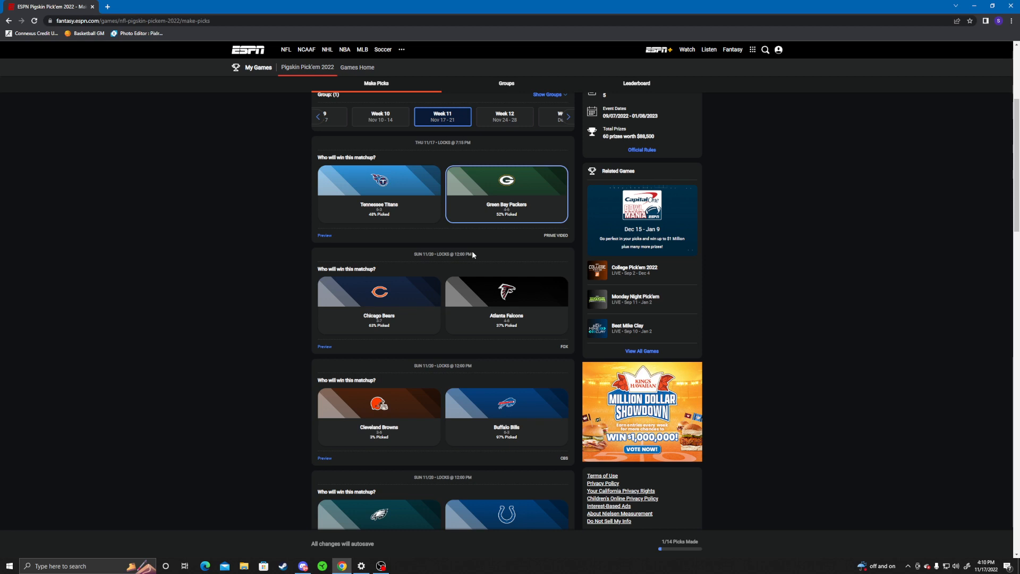
pyautogui.moveTo(491, 247)
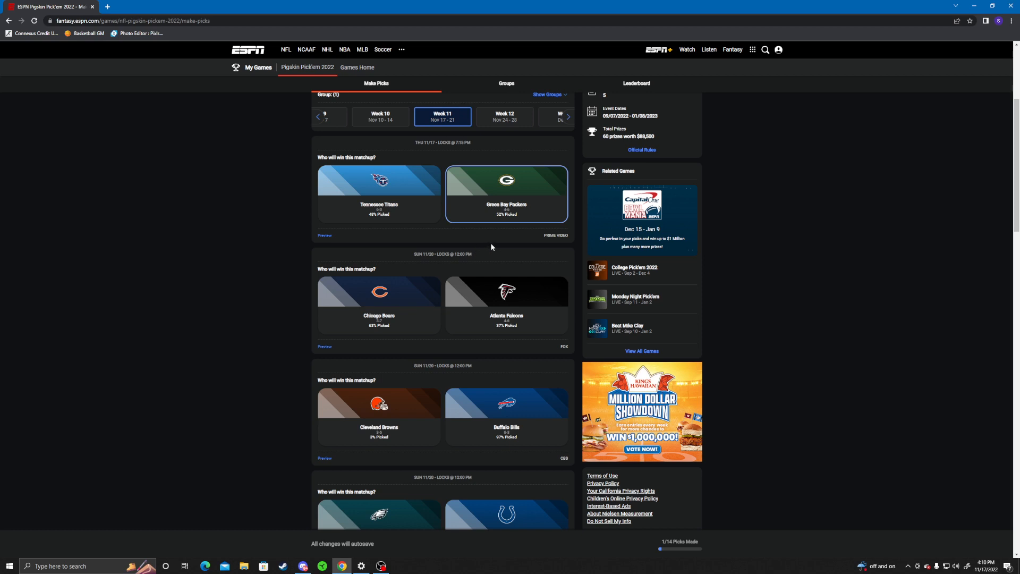
pyautogui.moveTo(480, 264)
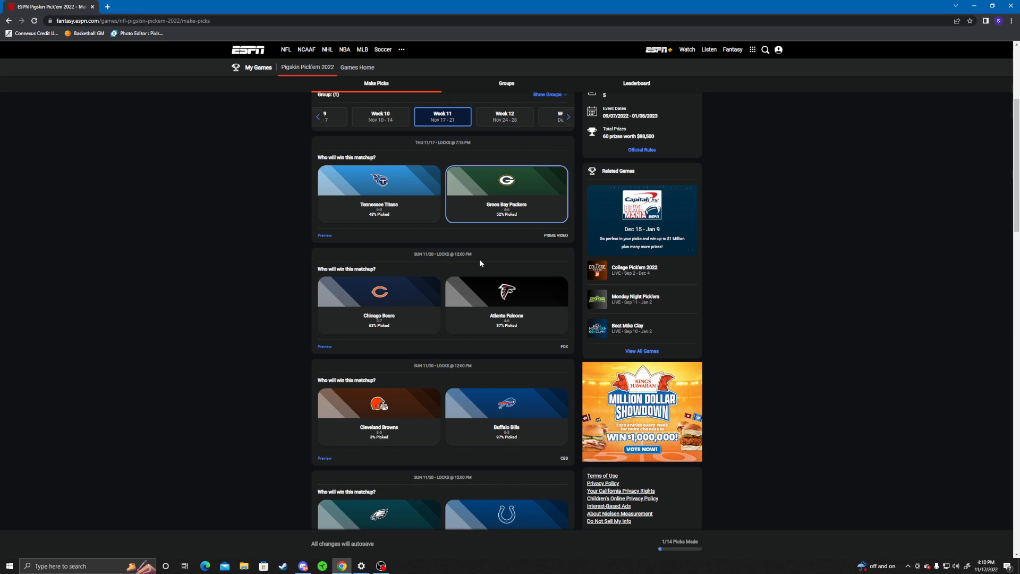
pyautogui.scroll(-3)
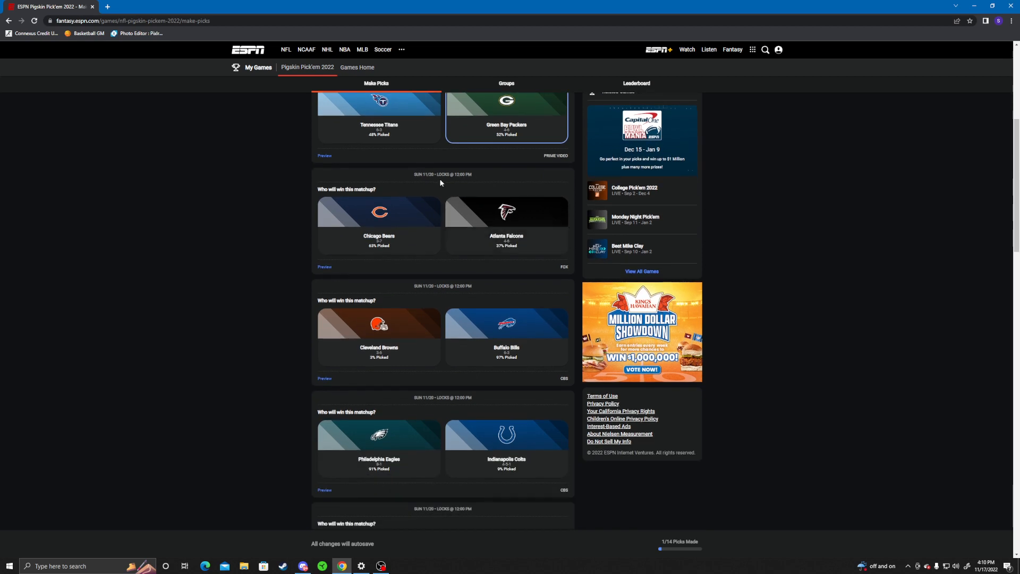
pyautogui.moveTo(445, 191)
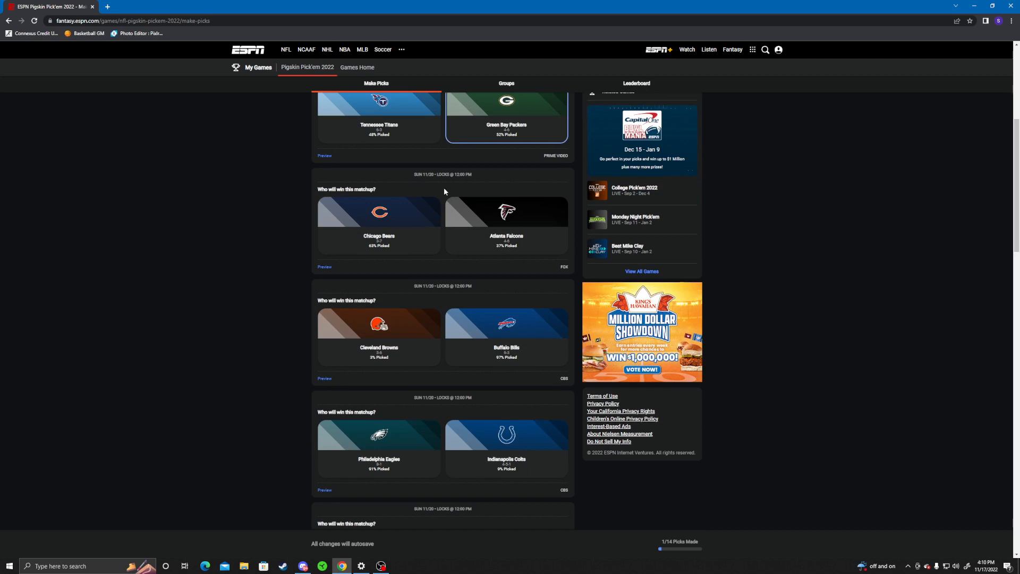
pyautogui.moveTo(443, 192)
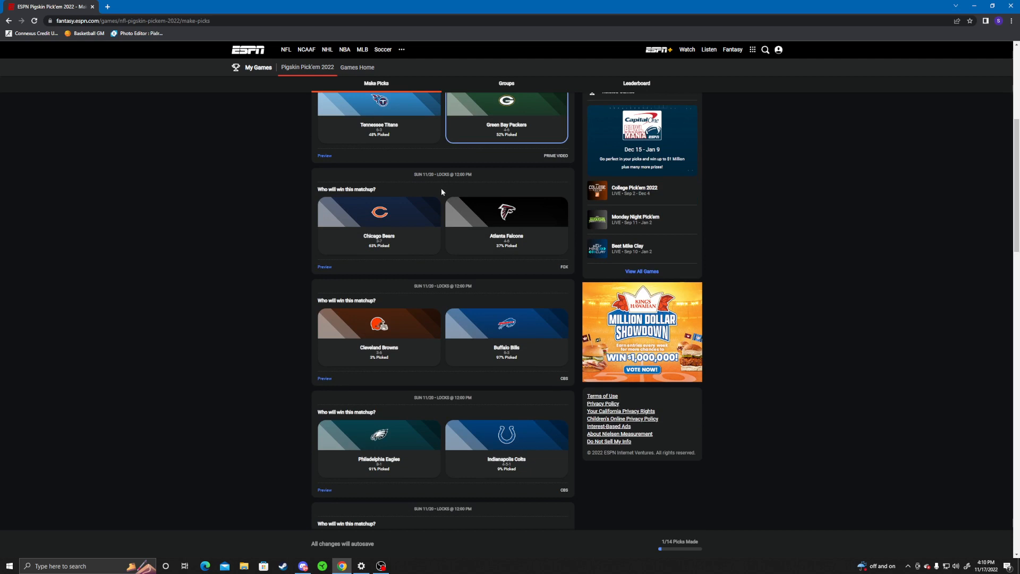
pyautogui.moveTo(439, 187)
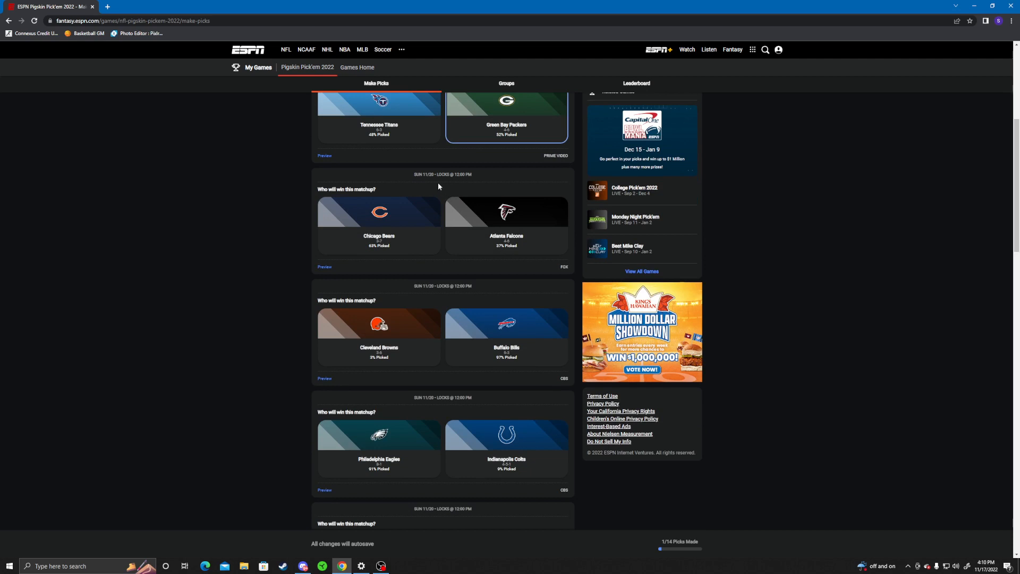
pyautogui.moveTo(439, 189)
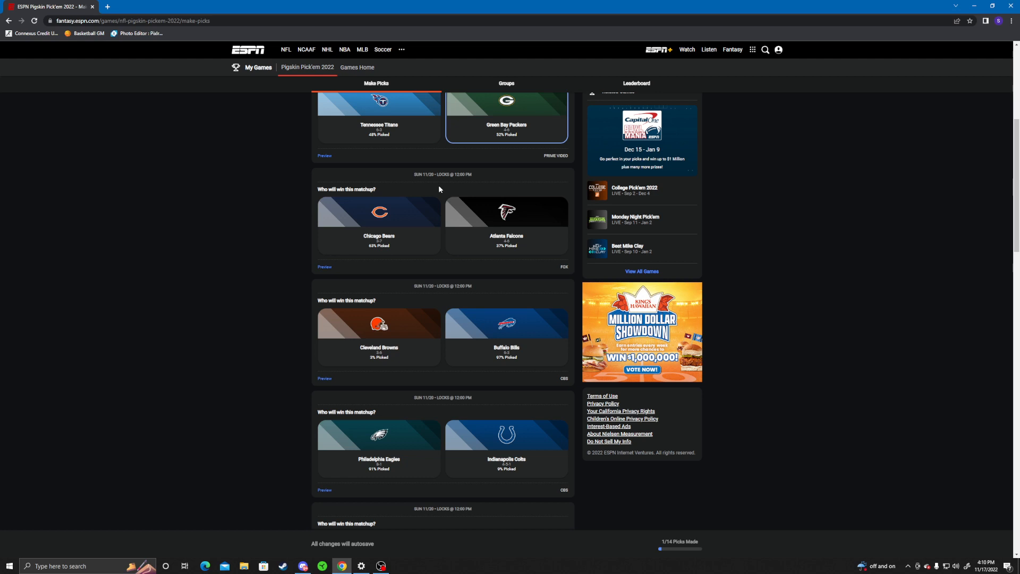
pyautogui.moveTo(435, 184)
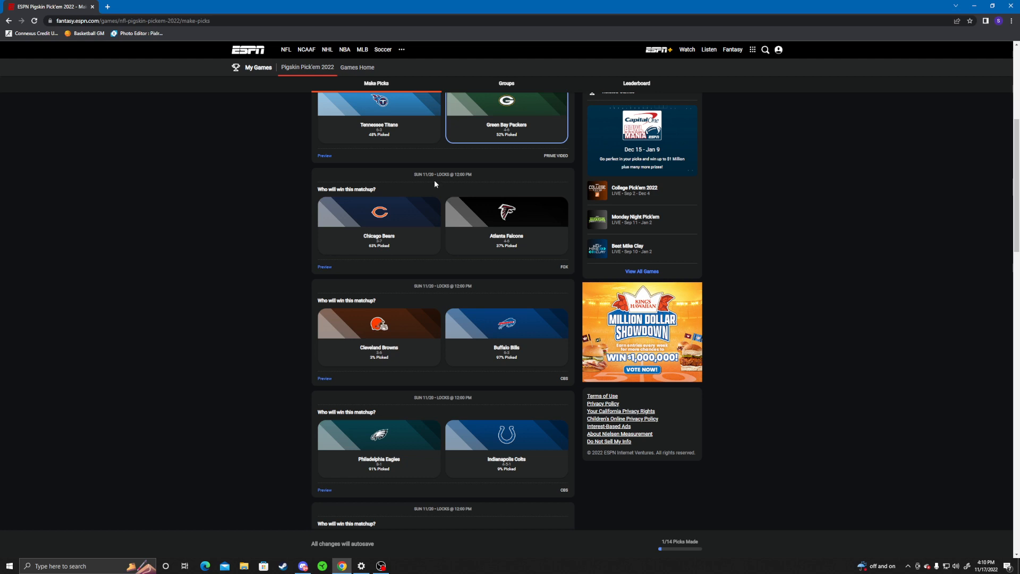
pyautogui.moveTo(434, 183)
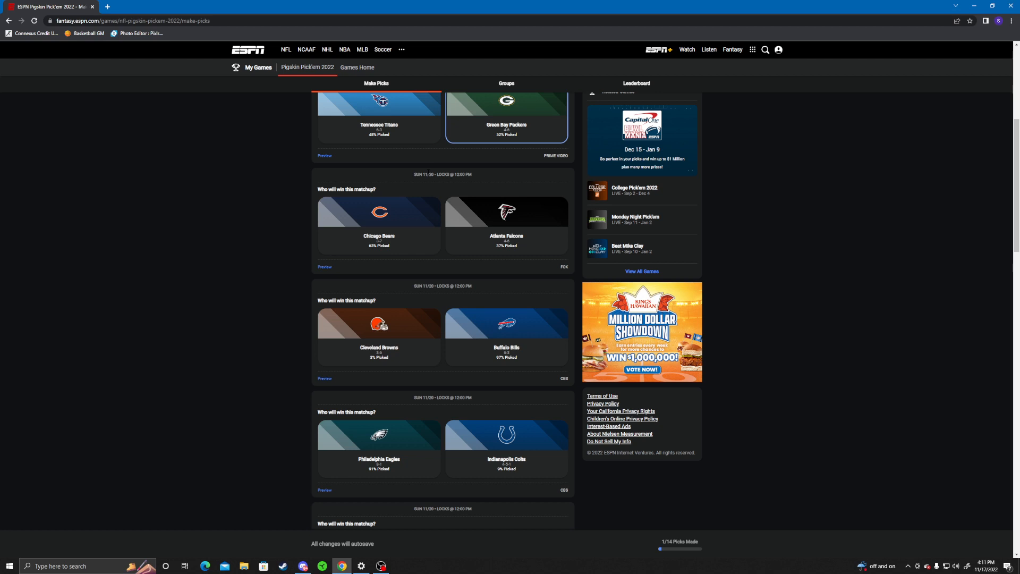
pyautogui.moveTo(426, 160)
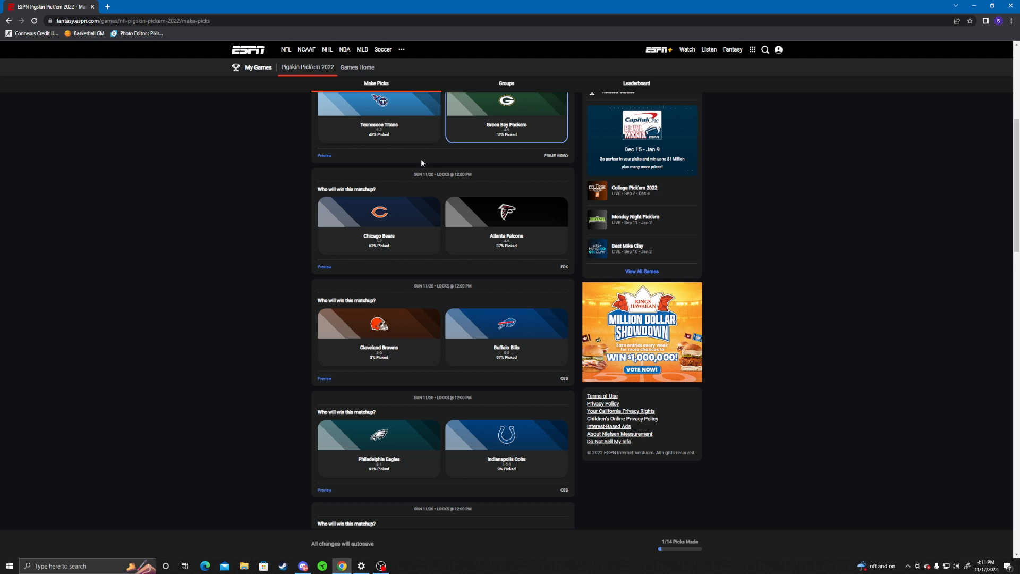
pyautogui.moveTo(422, 166)
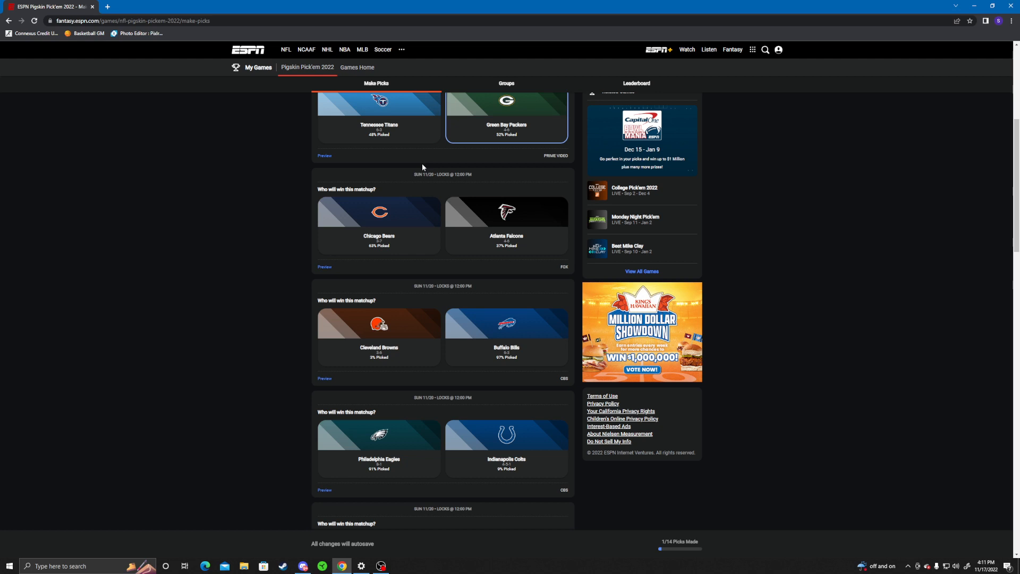
pyautogui.moveTo(419, 172)
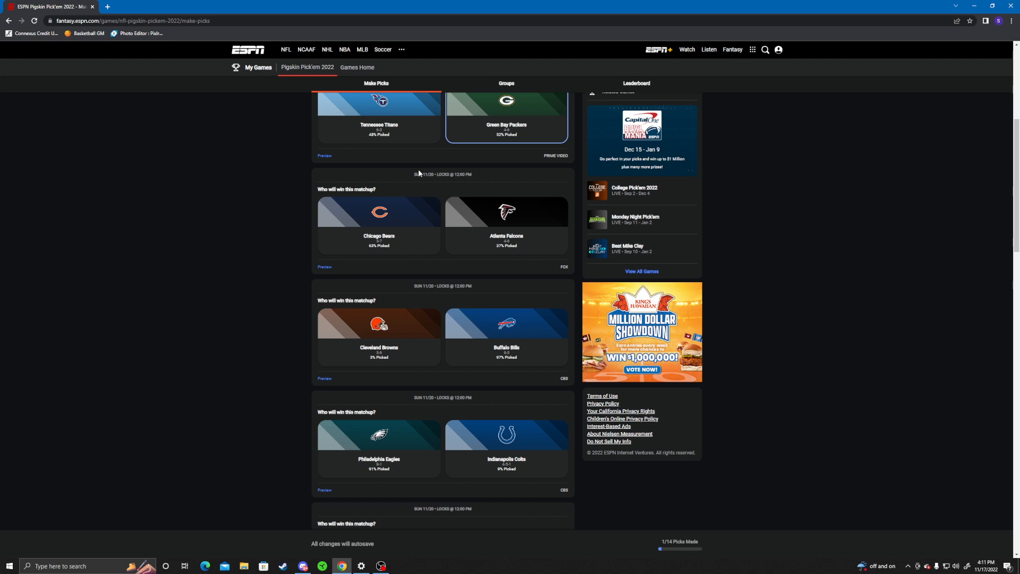
pyautogui.moveTo(411, 176)
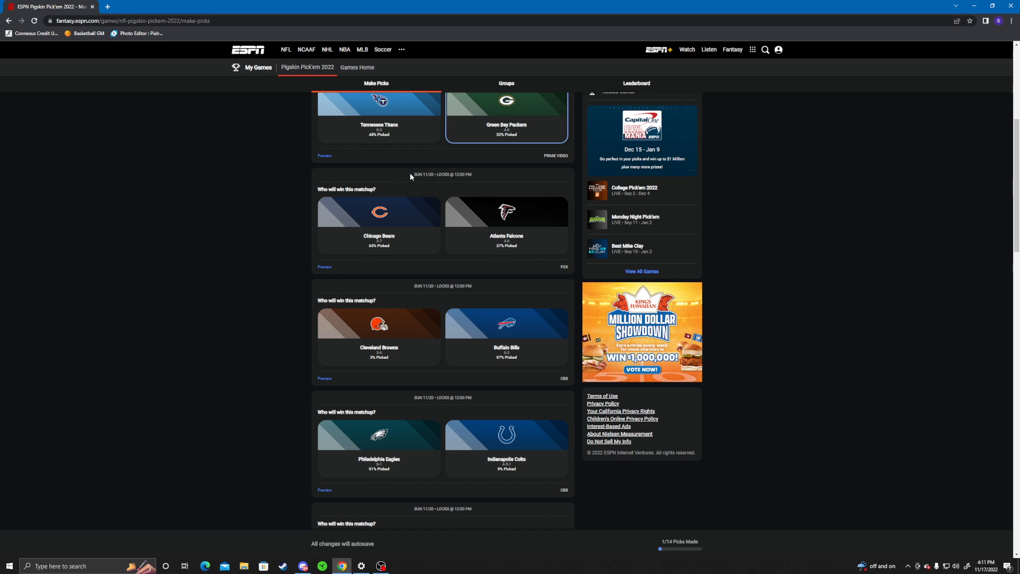
# Pick the Atlanta Falcons over the Bears and the Buffalo Bills over the Browns
pyautogui.click(506, 225)
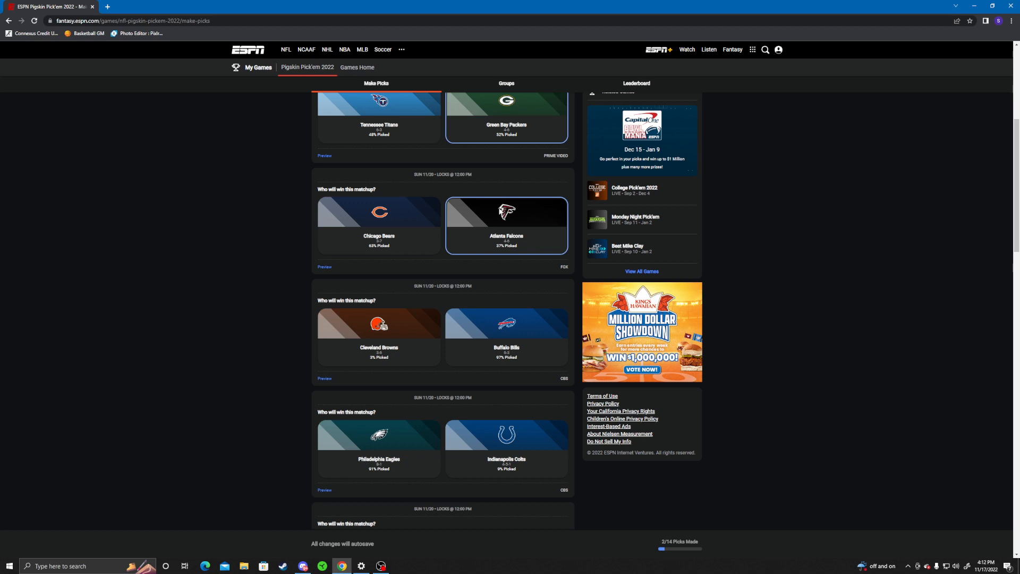
pyautogui.scroll(-3)
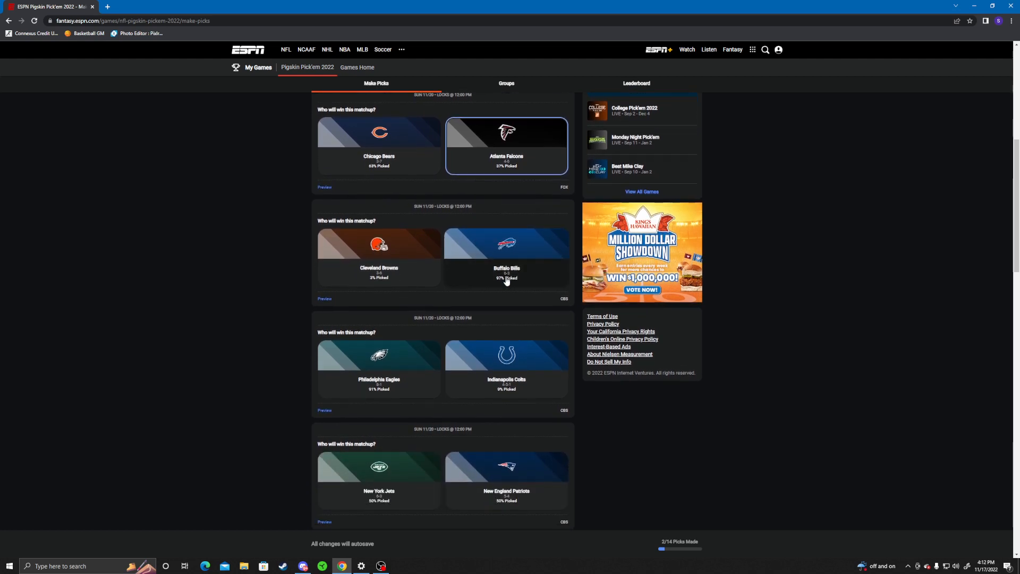
pyautogui.click(506, 257)
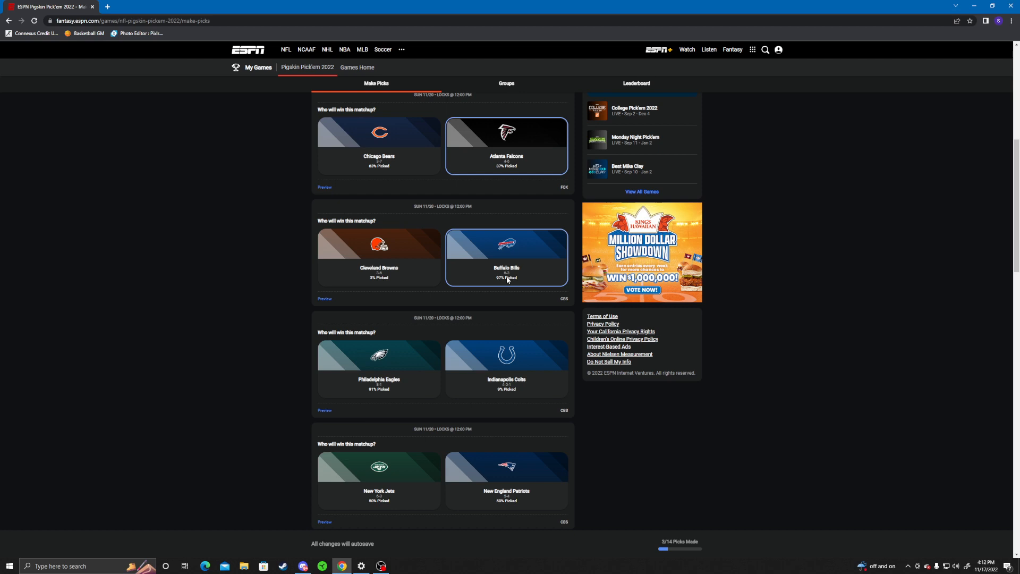
pyautogui.moveTo(520, 335)
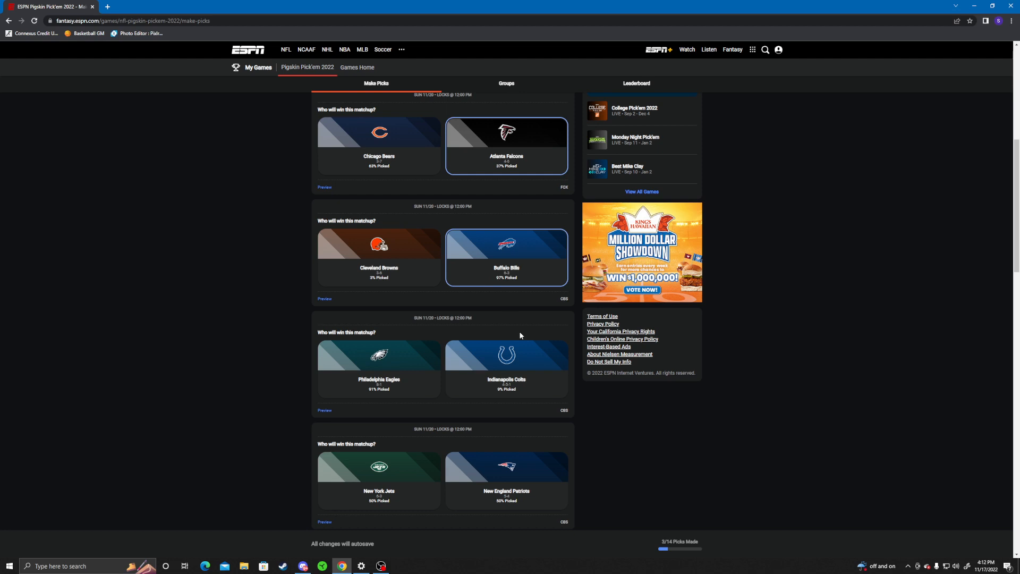
pyautogui.moveTo(558, 253)
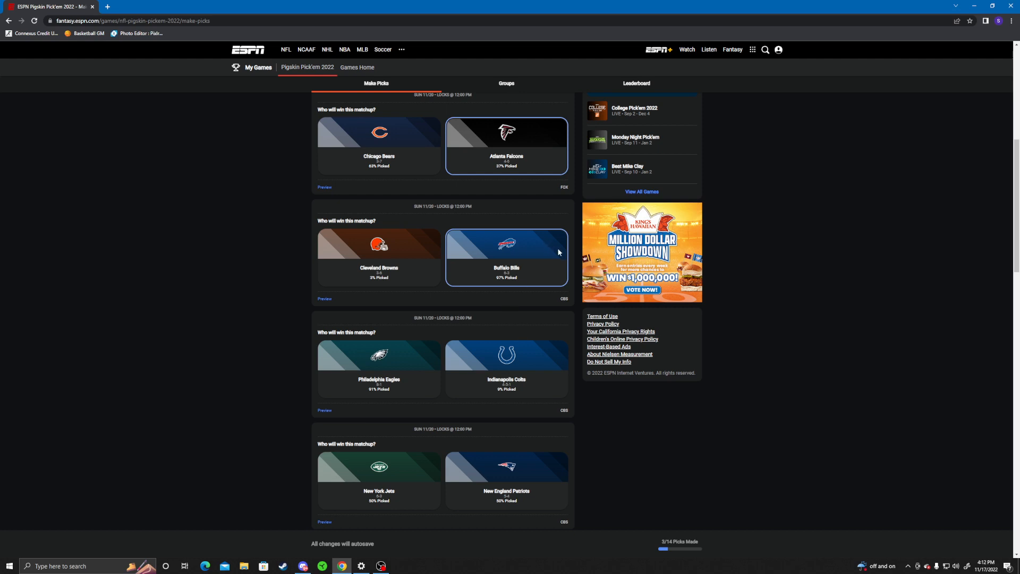
pyautogui.moveTo(583, 273)
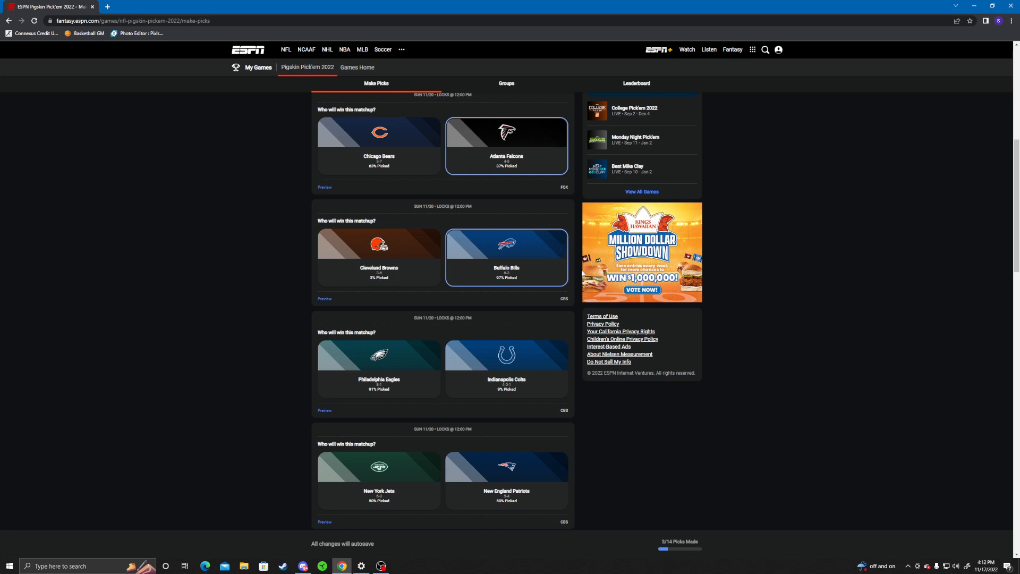
# Pick the Philadelphia Eagles over the Indianapolis Colts
pyautogui.scroll(-3)
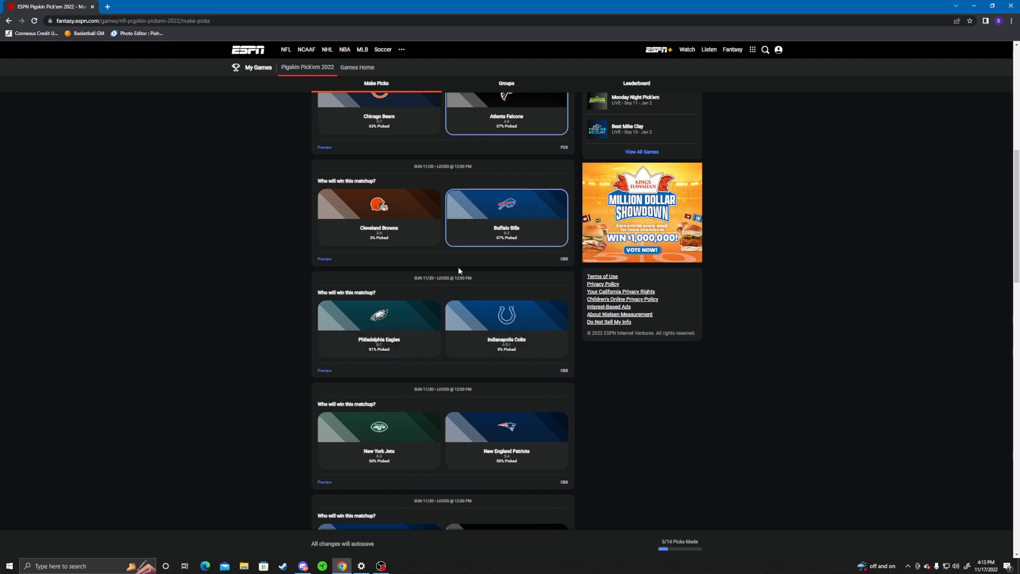
pyautogui.moveTo(436, 273)
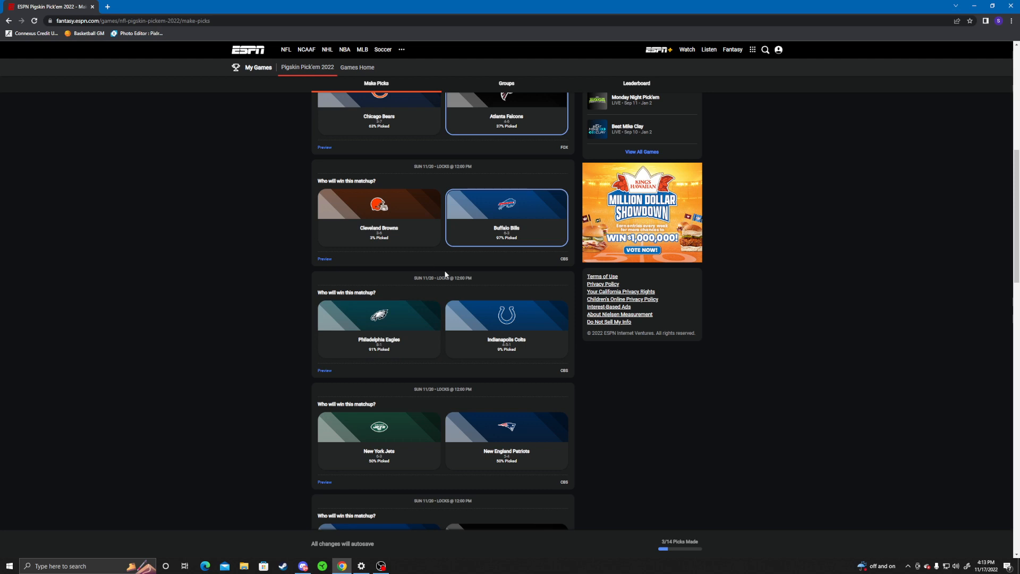
pyautogui.moveTo(452, 271)
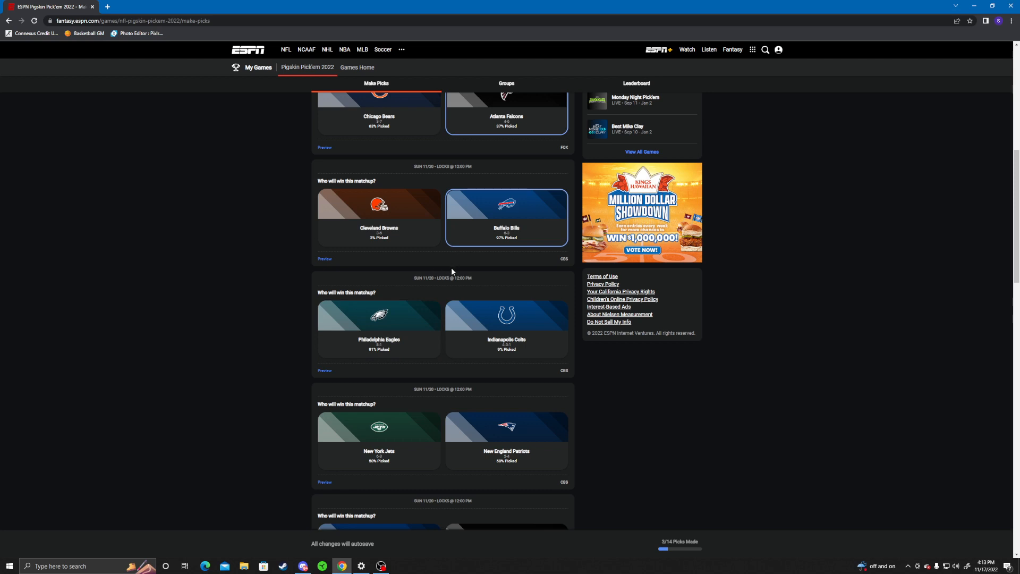
pyautogui.moveTo(448, 267)
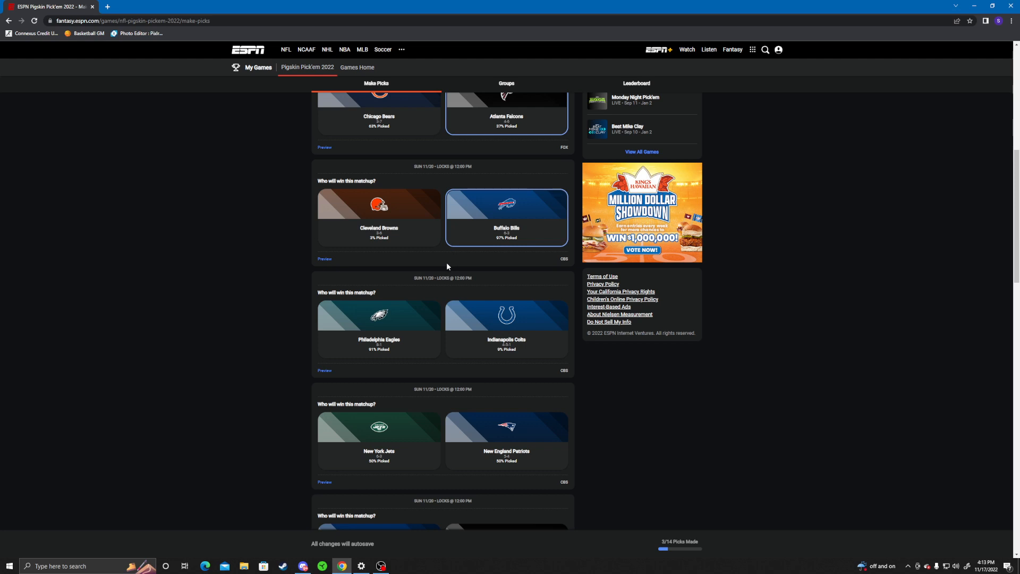
pyautogui.scroll(-3)
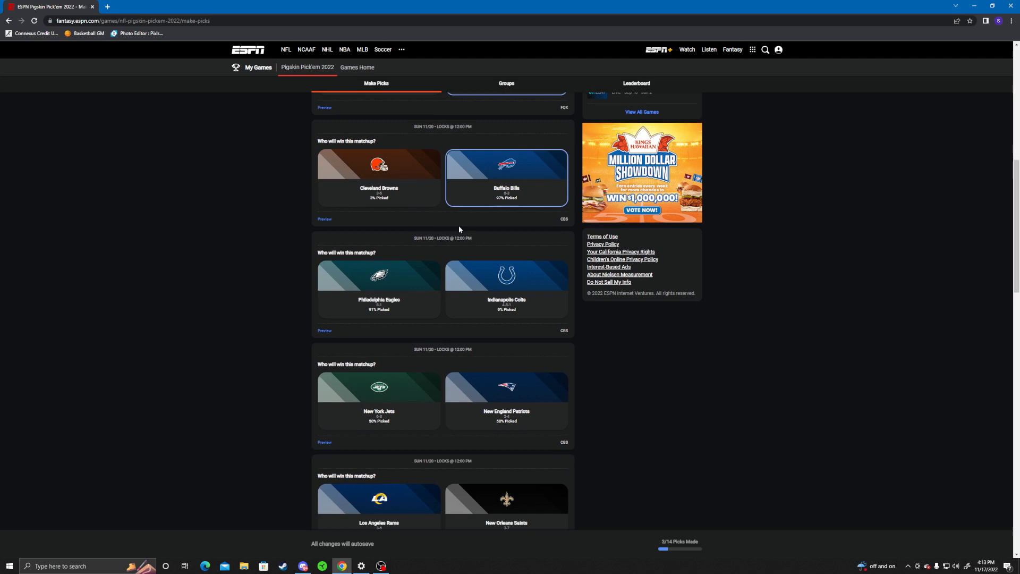
pyautogui.click(378, 286)
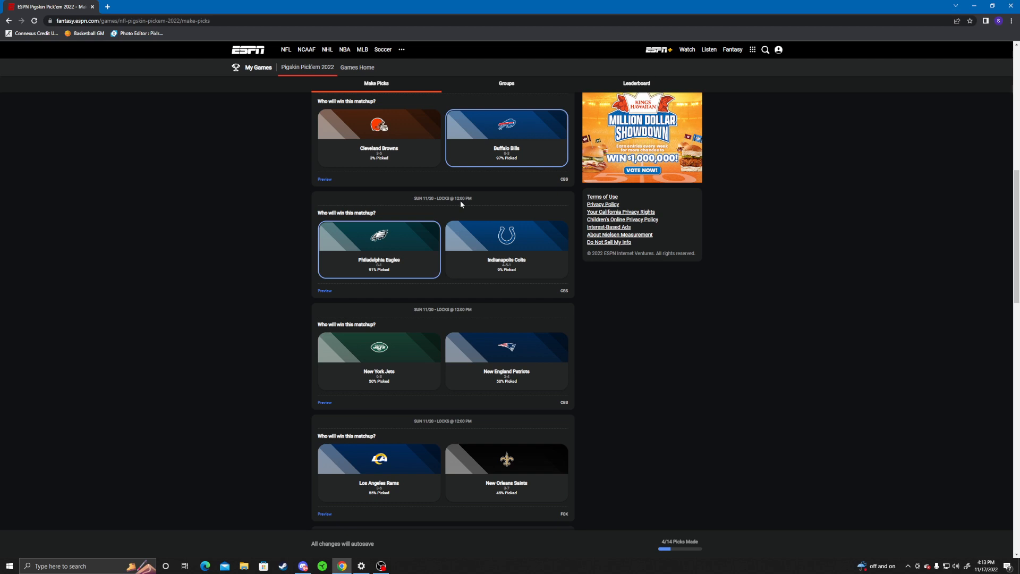
# Pick the New York Jets over the New England Patriots
pyautogui.scroll(-3)
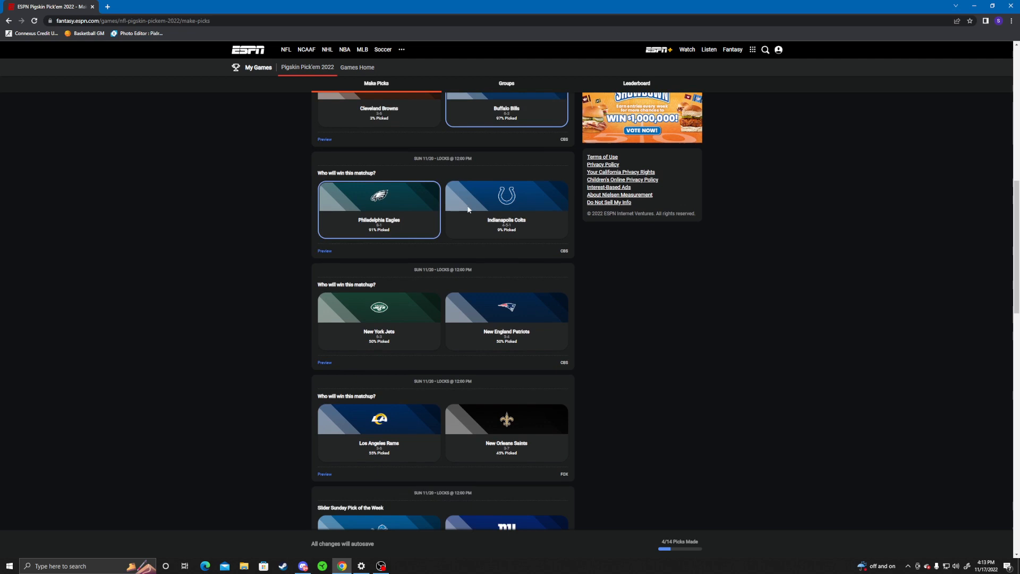
pyautogui.scroll(-3)
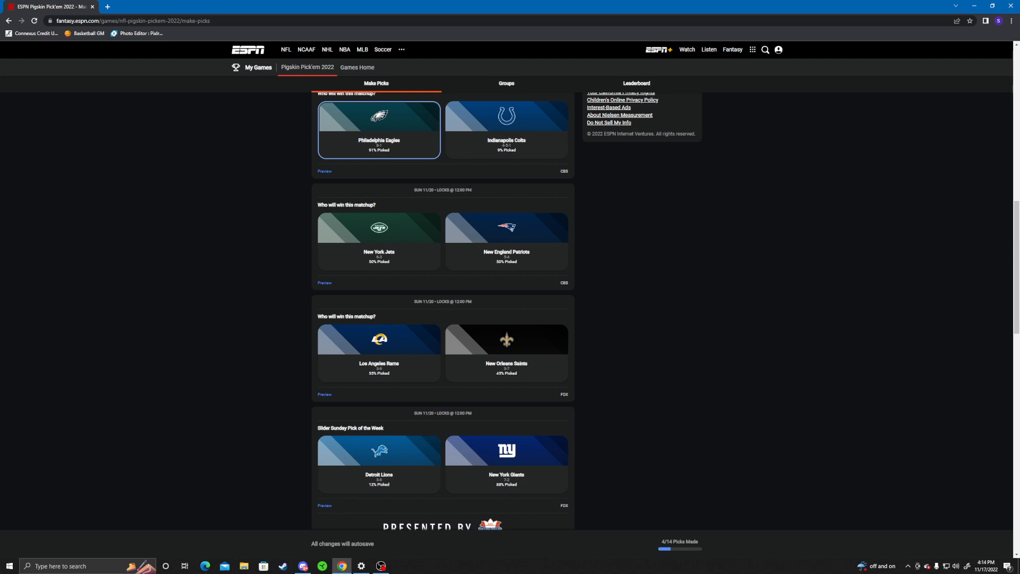
pyautogui.click(378, 241)
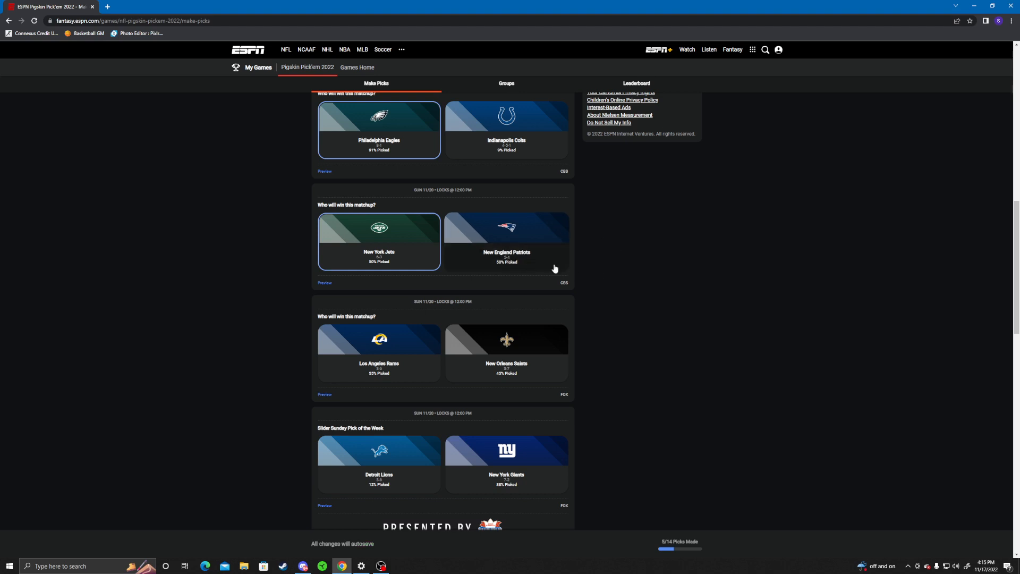
pyautogui.scroll(-3)
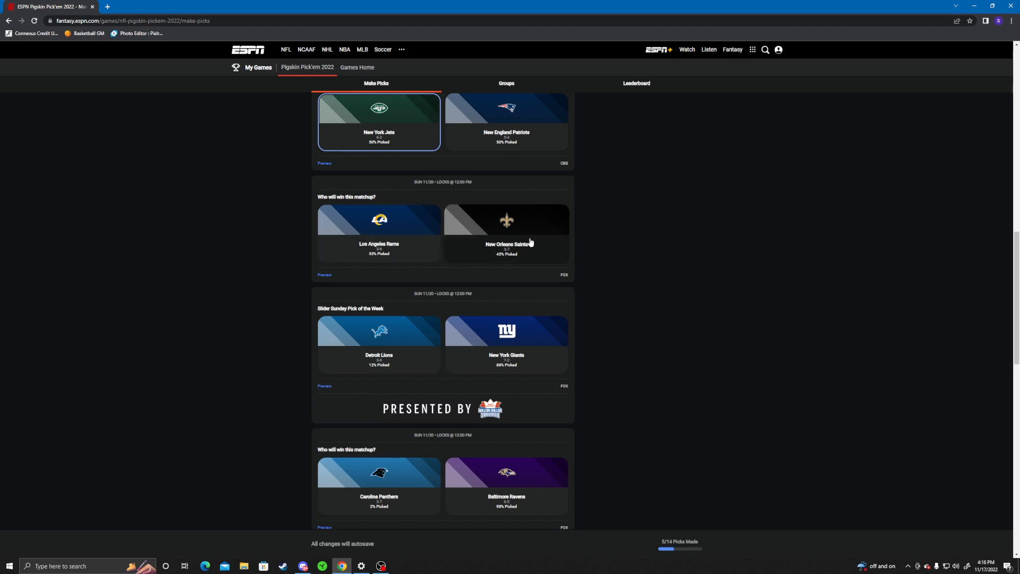
# Pick the New Orleans Saints over the Rams and the New York Giants over the Lions
pyautogui.click(506, 232)
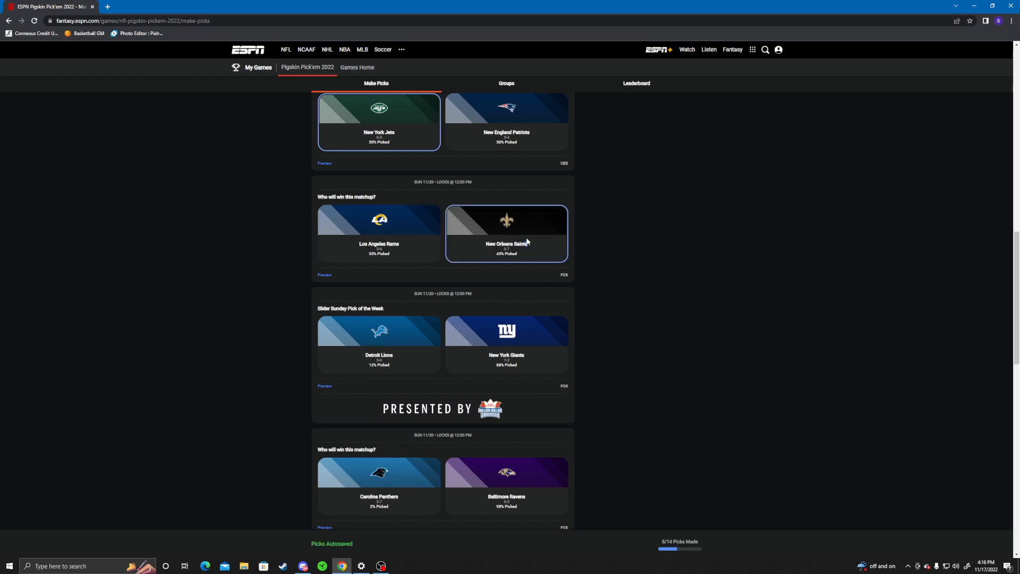
pyautogui.scroll(-3)
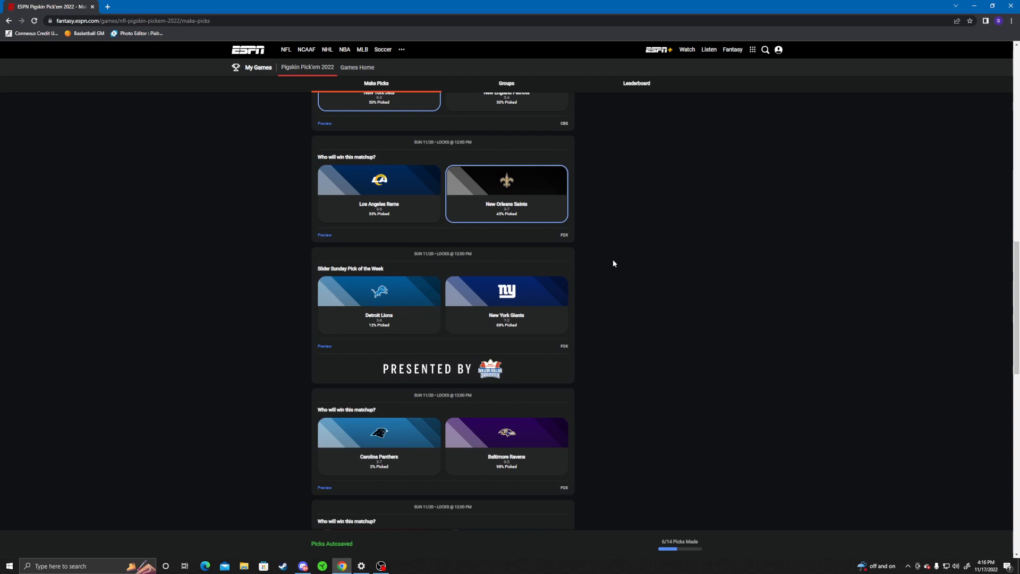
pyautogui.scroll(-3)
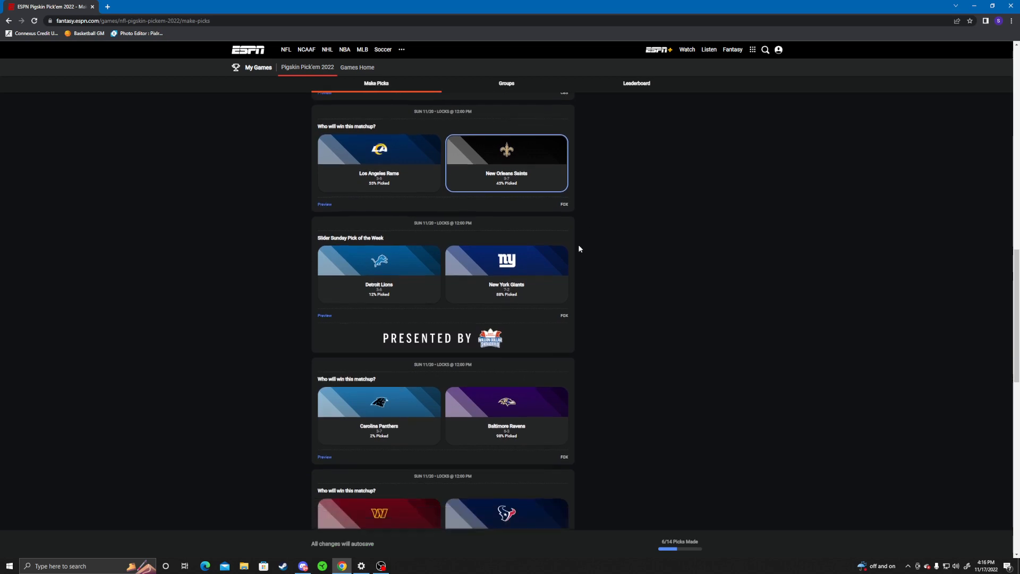
pyautogui.scroll(-3)
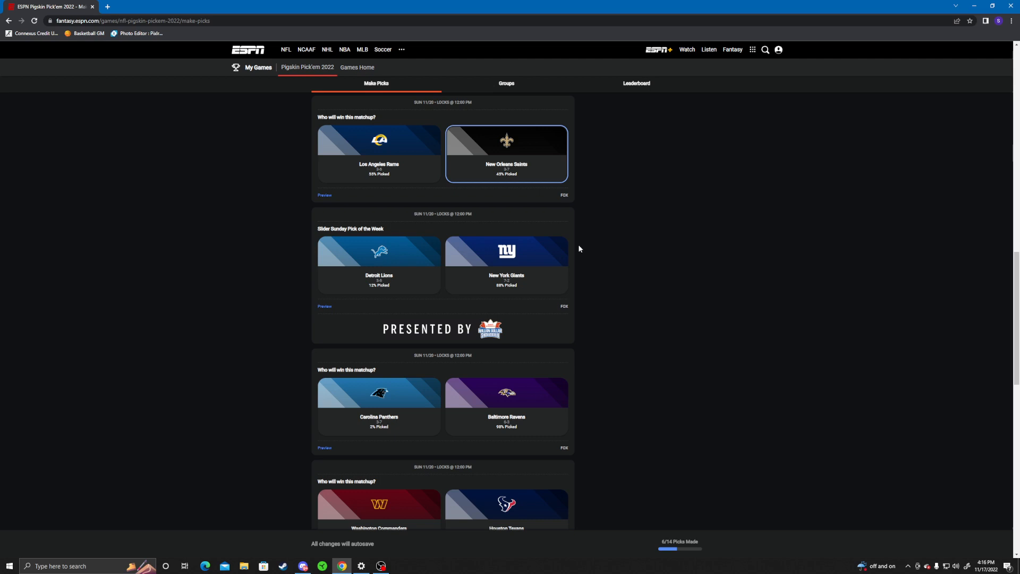
pyautogui.click(506, 264)
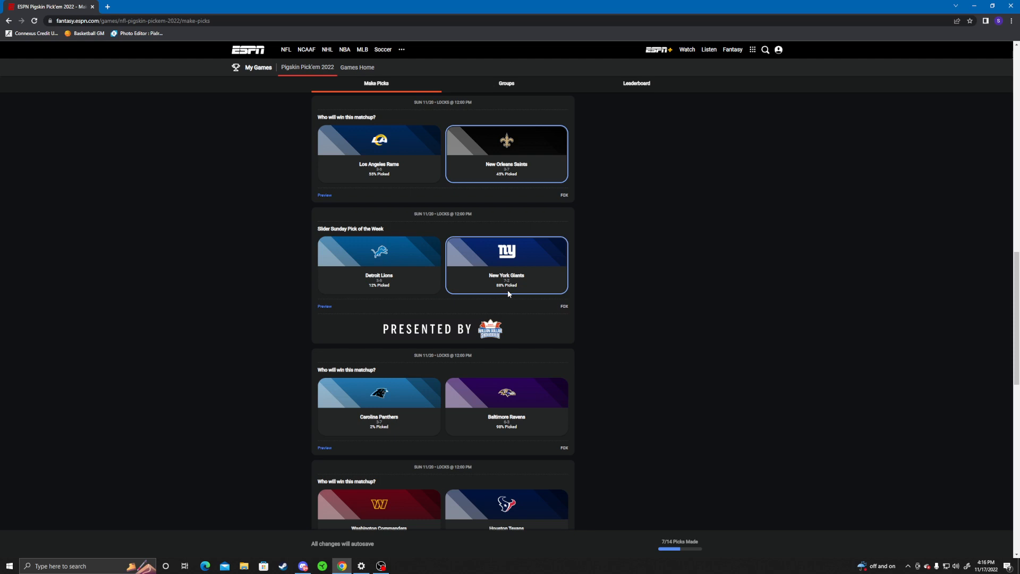
pyautogui.scroll(-3)
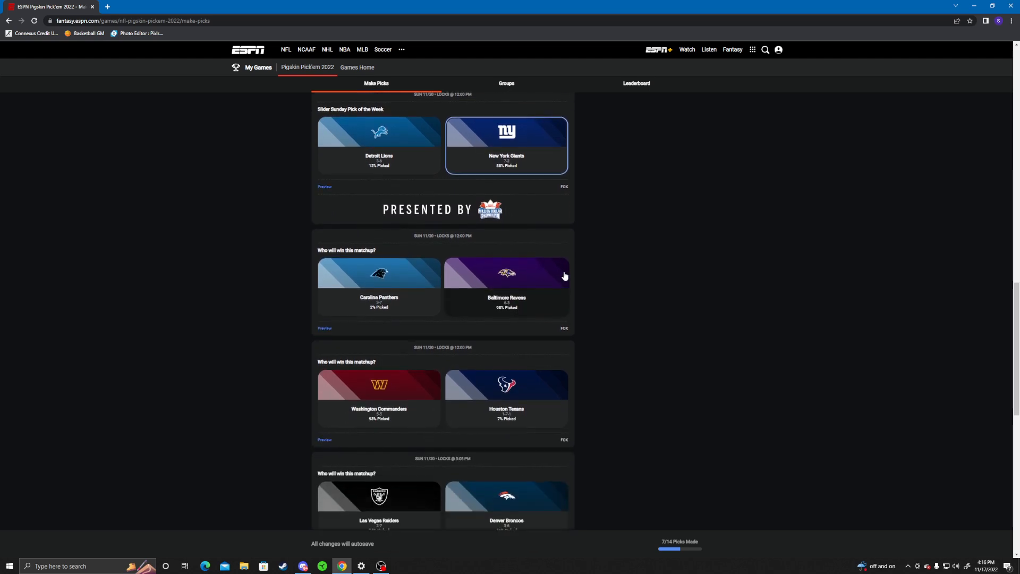
pyautogui.scroll(-3)
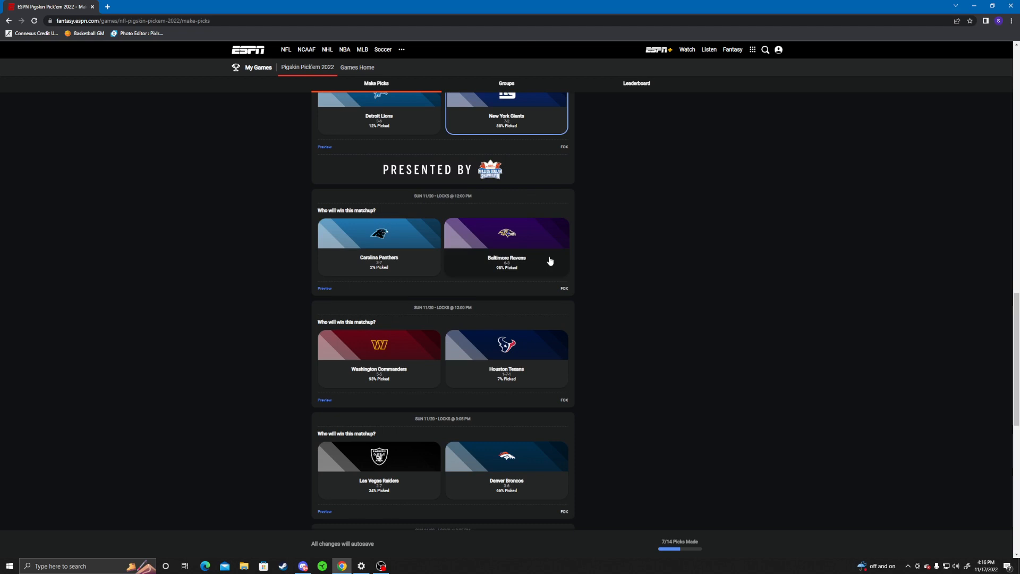
# Pick the Baltimore Ravens over the Carolina Panthers
pyautogui.click(506, 248)
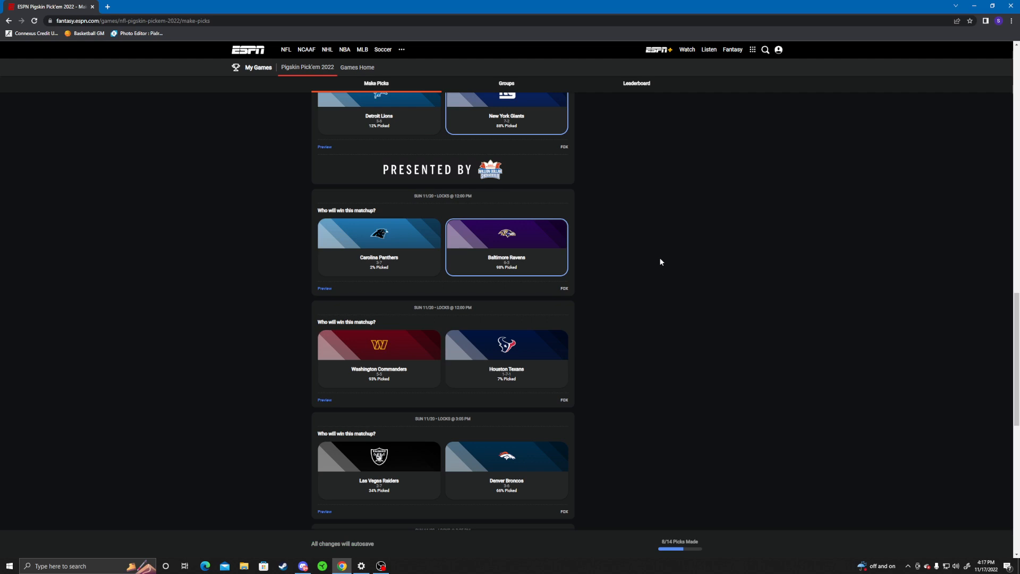
pyautogui.scroll(-3)
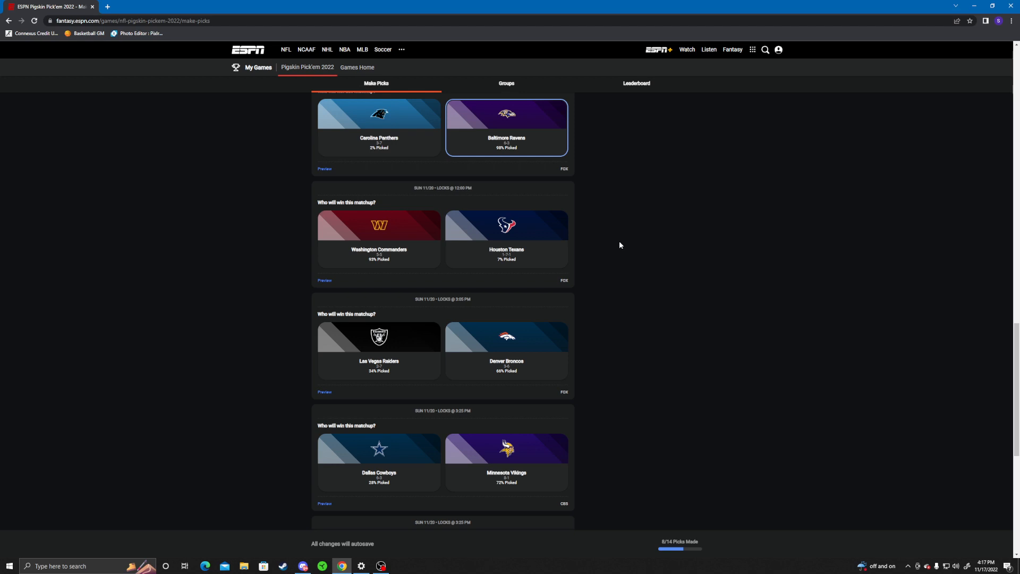
pyautogui.moveTo(622, 218)
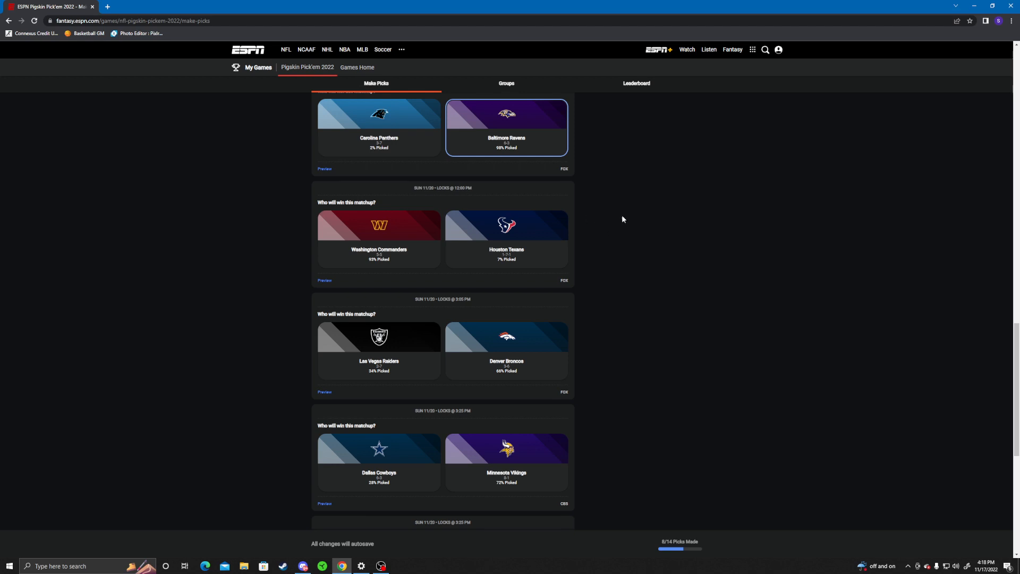
# Pick the Washington Commanders over the Houston Texans
pyautogui.scroll(-3)
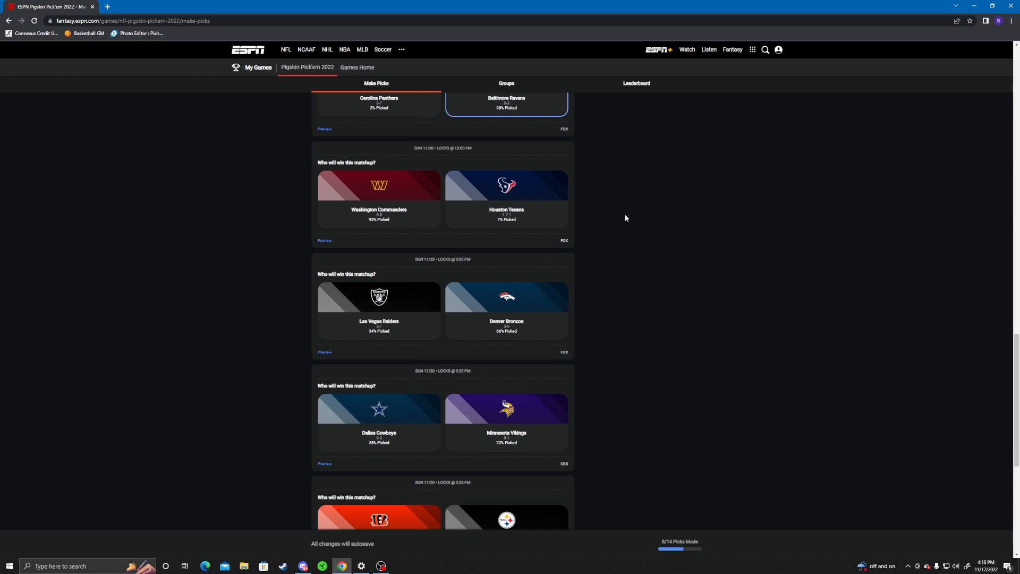
pyautogui.click(379, 198)
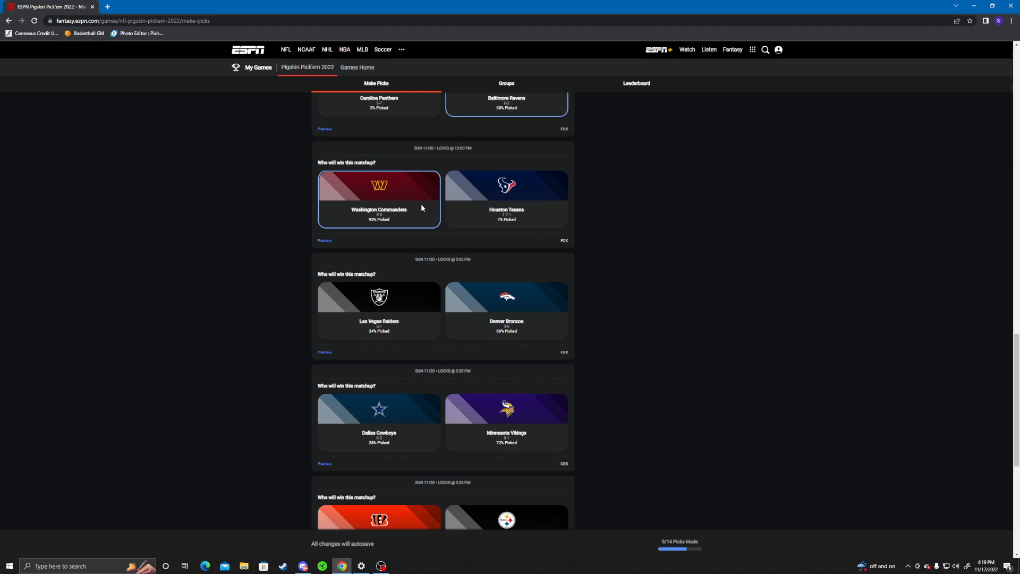
pyautogui.moveTo(439, 224)
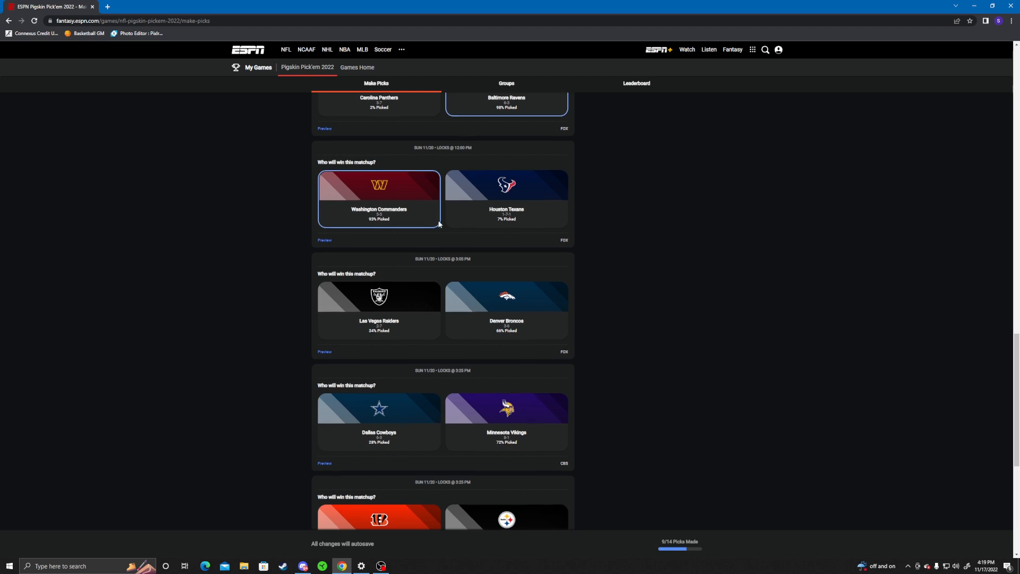
# Pick the Las Vegas Raiders over the Denver Broncos
pyautogui.scroll(-3)
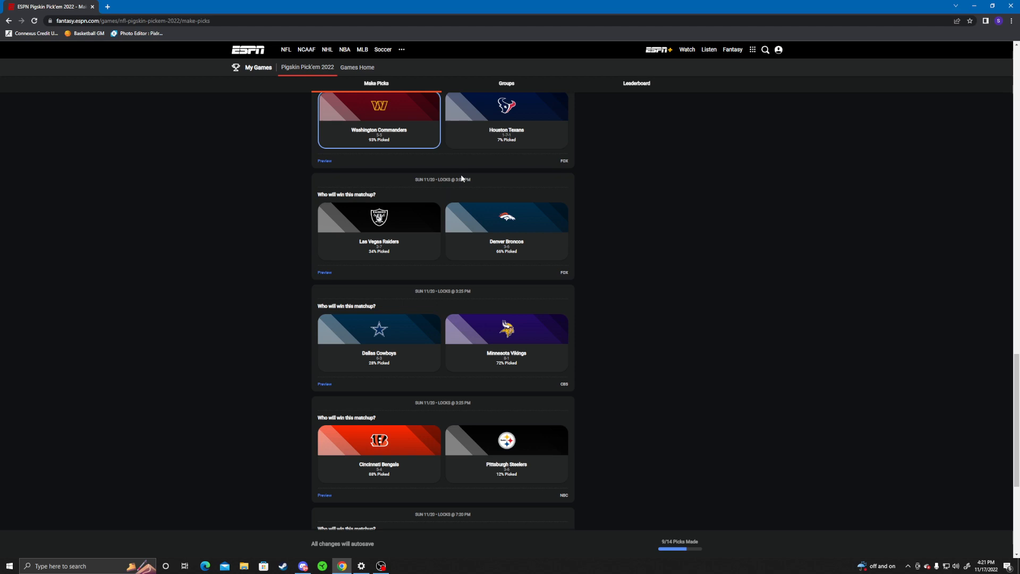
pyautogui.click(379, 230)
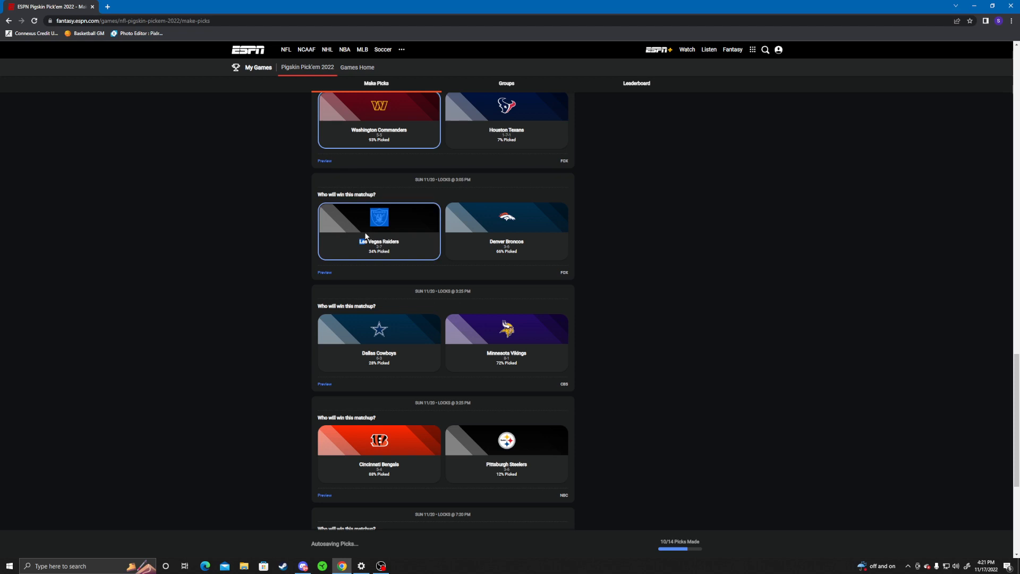
pyautogui.click(378, 230)
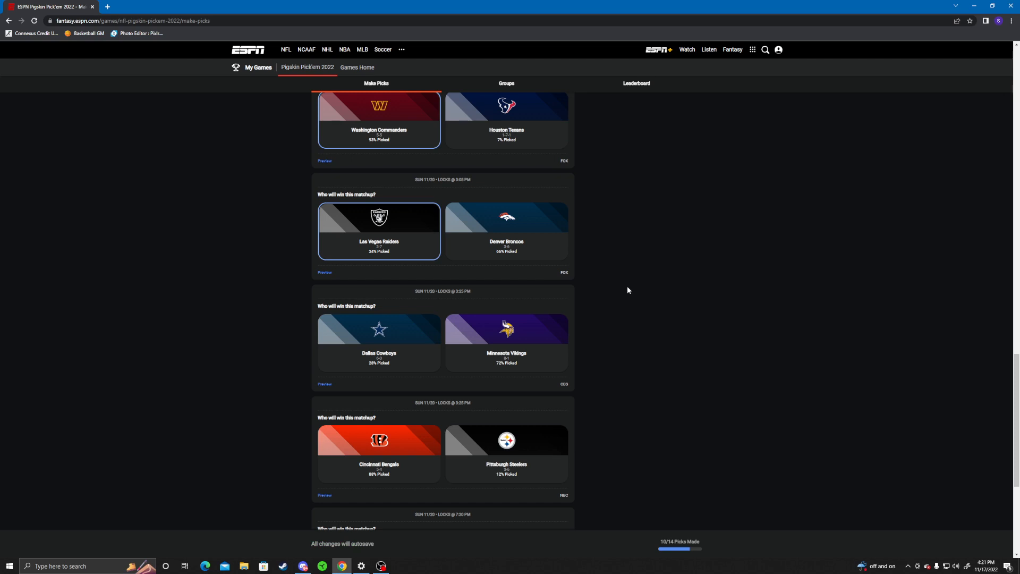
pyautogui.moveTo(621, 275)
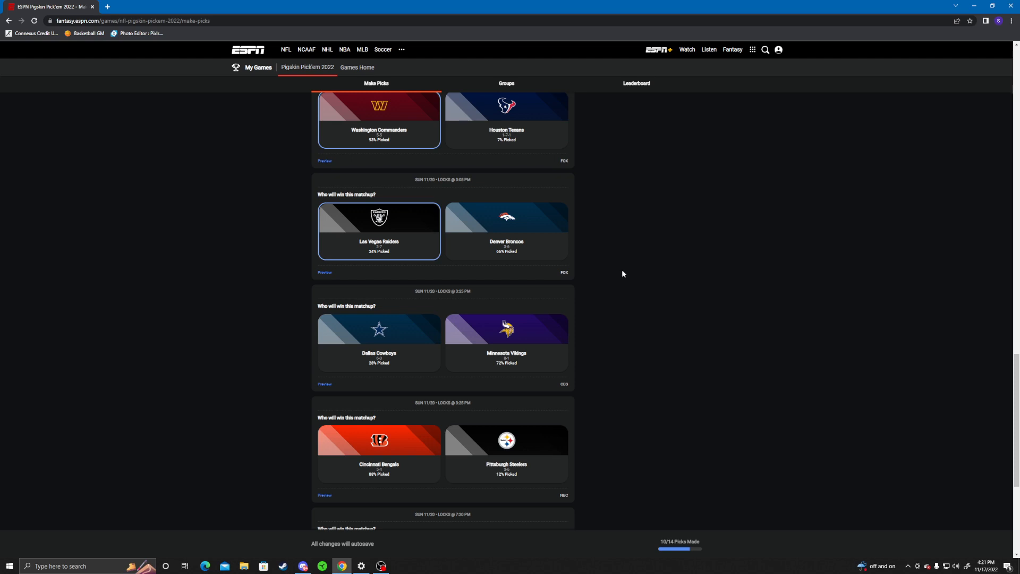
pyautogui.scroll(-3)
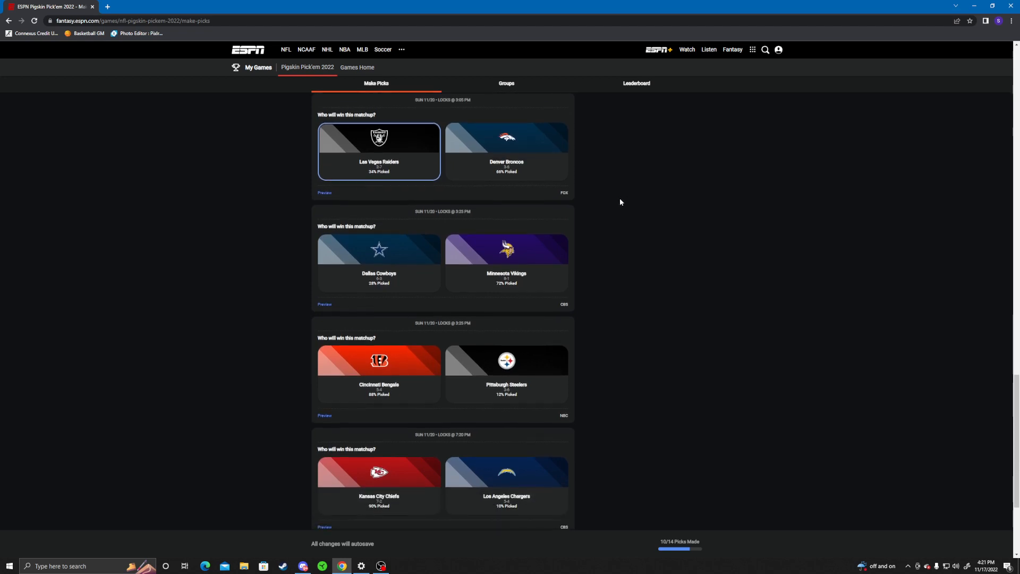
pyautogui.moveTo(619, 197)
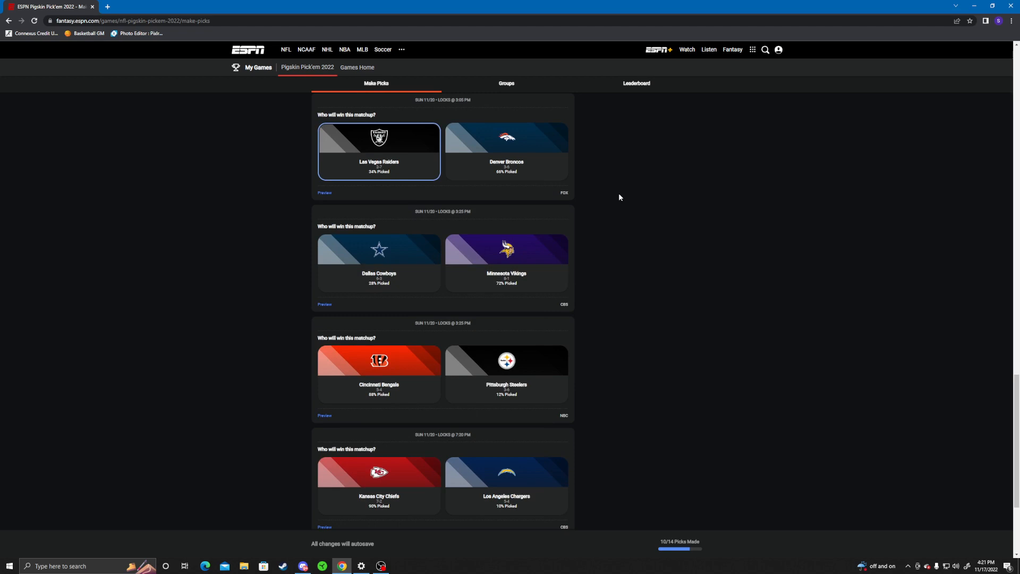
pyautogui.moveTo(627, 314)
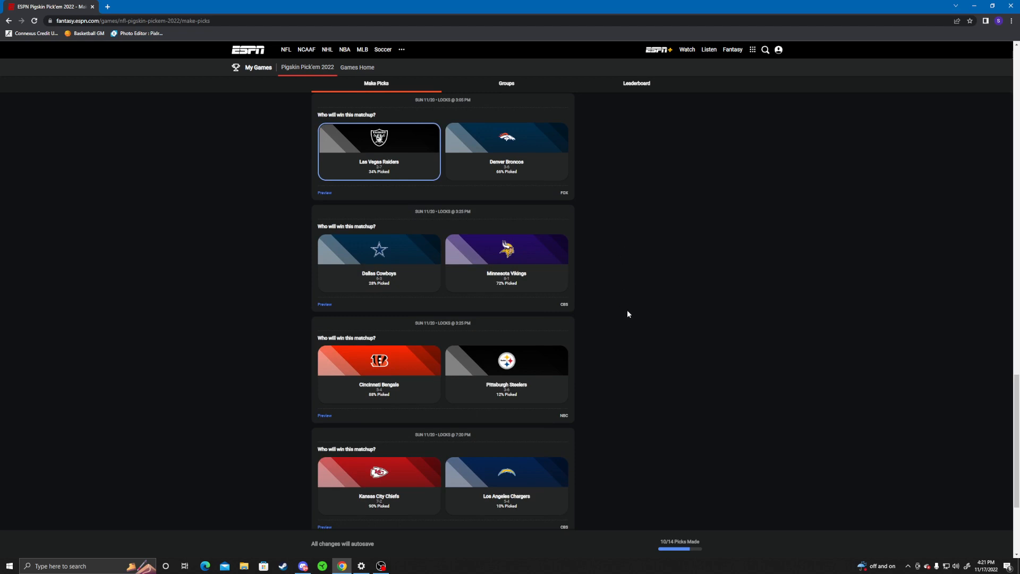
pyautogui.scroll(-3)
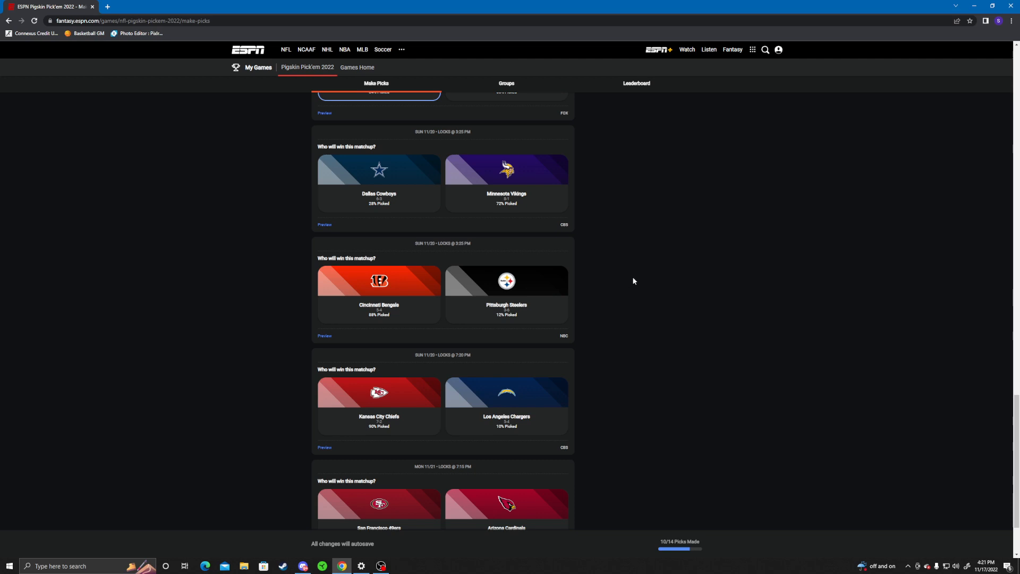
pyautogui.click(506, 183)
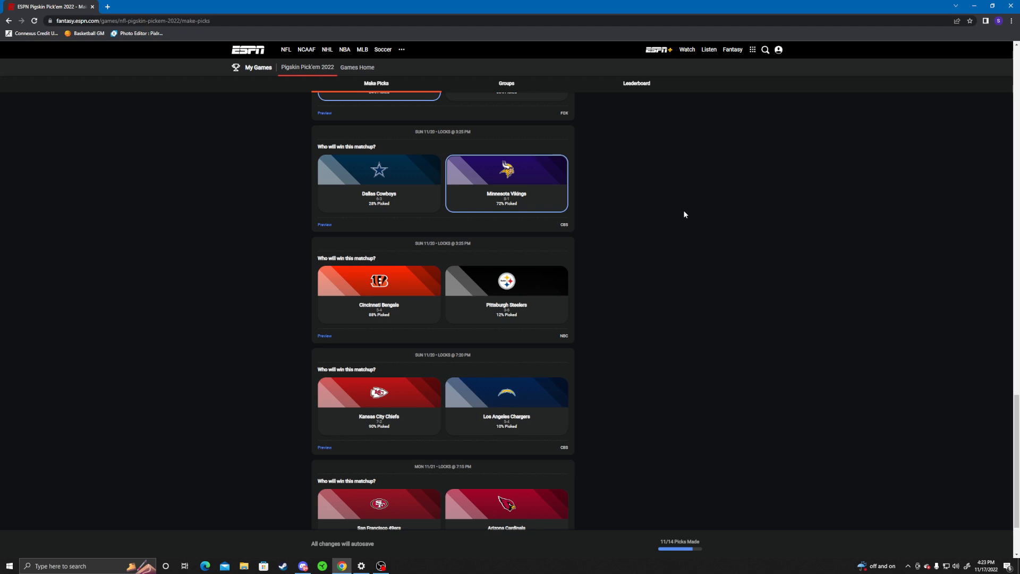
pyautogui.scroll(-3)
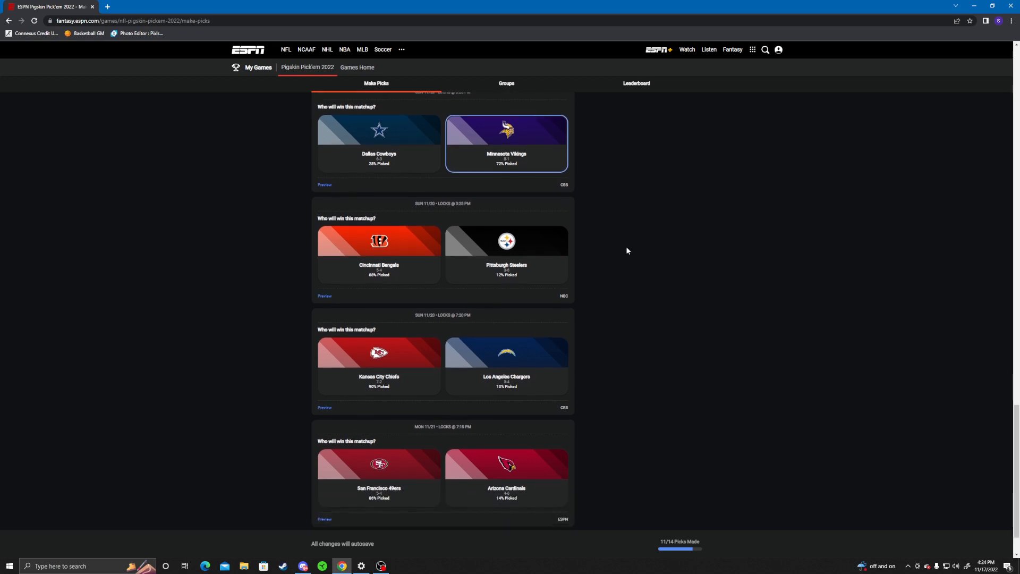
# Pick the Cincinnati Bengals over the Pittsburgh Steelers
pyautogui.scroll(-3)
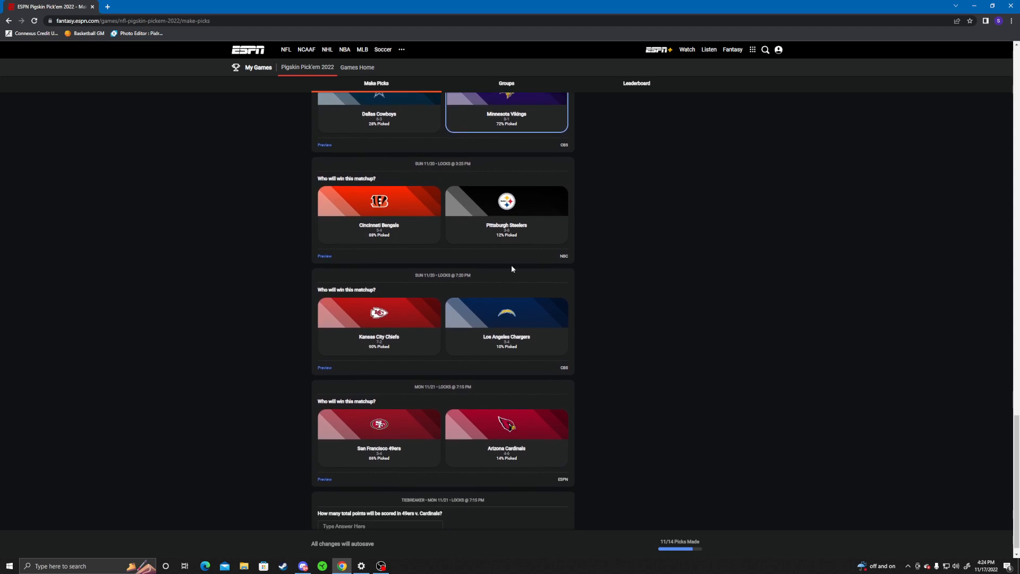
pyautogui.click(378, 215)
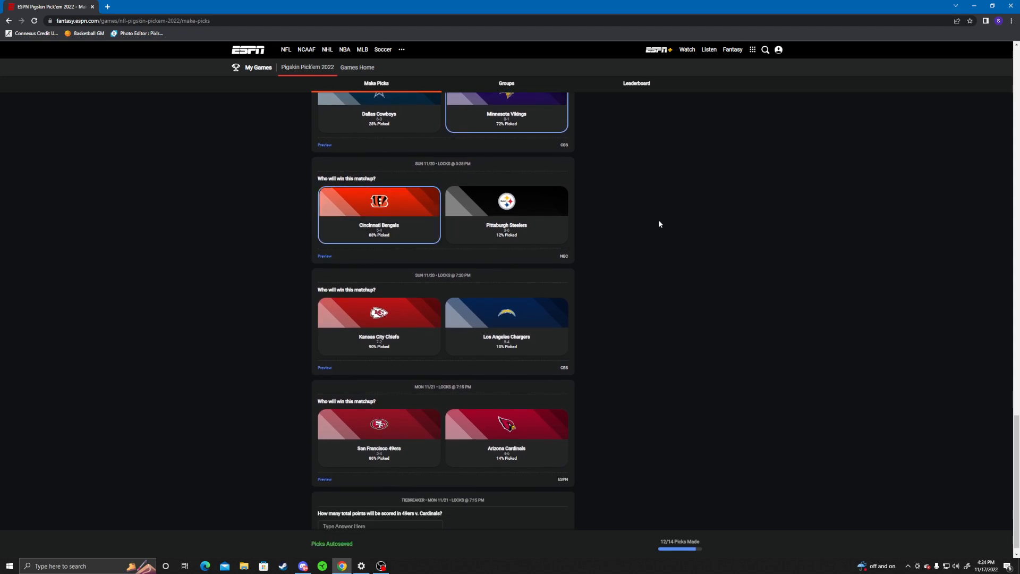
pyautogui.scroll(-3)
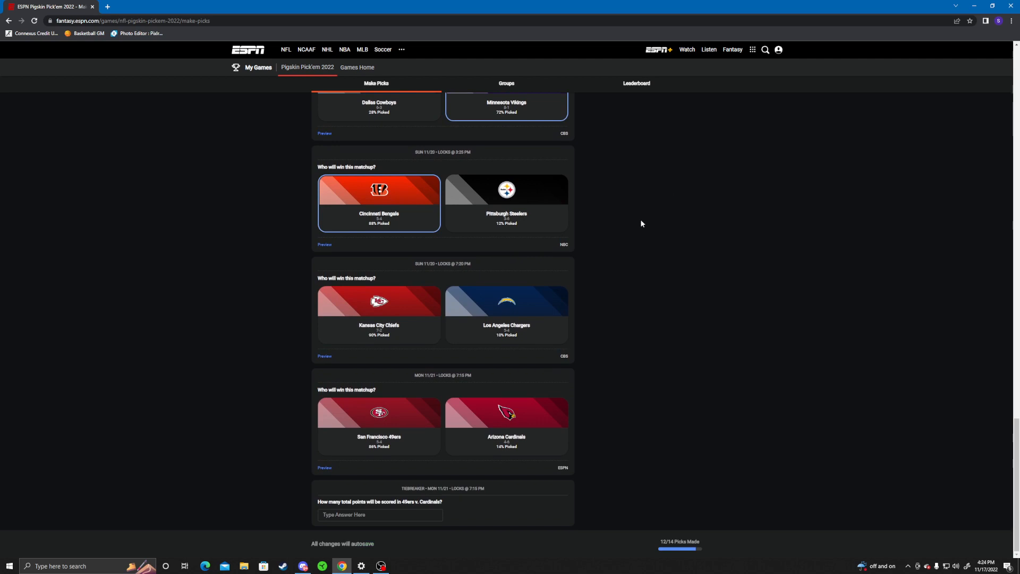
pyautogui.moveTo(641, 231)
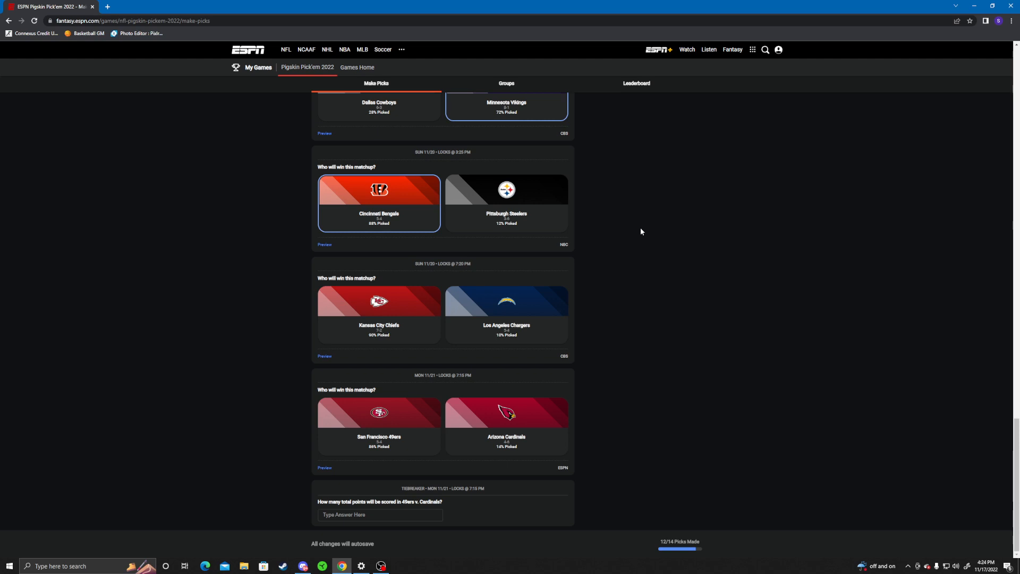
pyautogui.moveTo(605, 262)
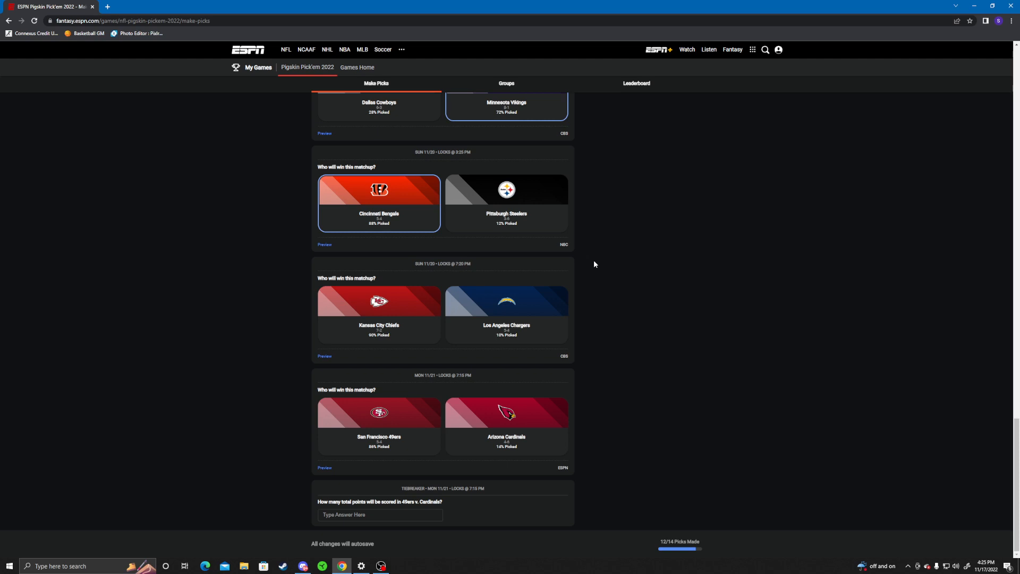
# Pick the Kansas City Chiefs over the Chargers and the San Francisco 49ers over the Cardinals in the Monday game
pyautogui.click(378, 314)
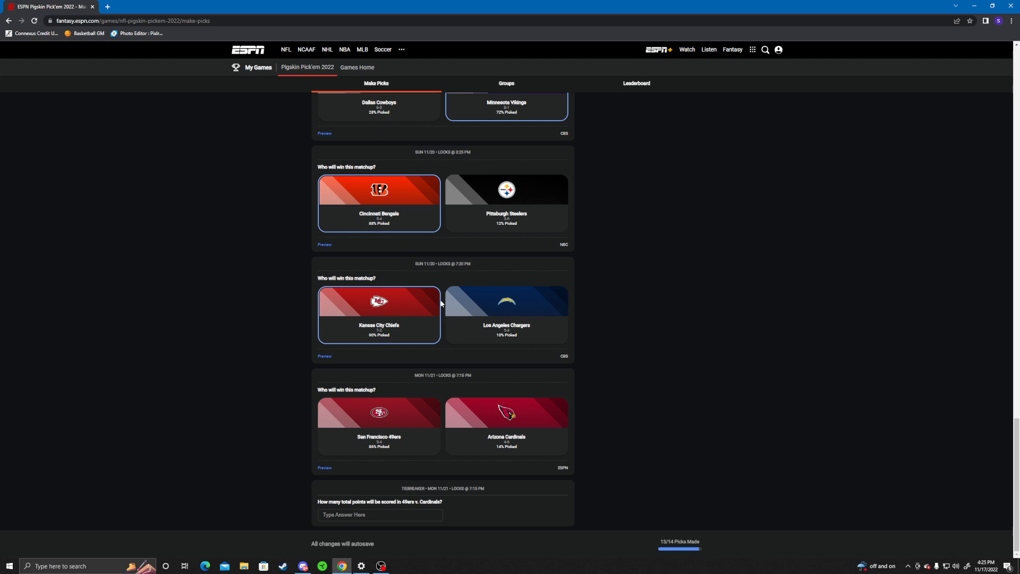
pyautogui.moveTo(610, 288)
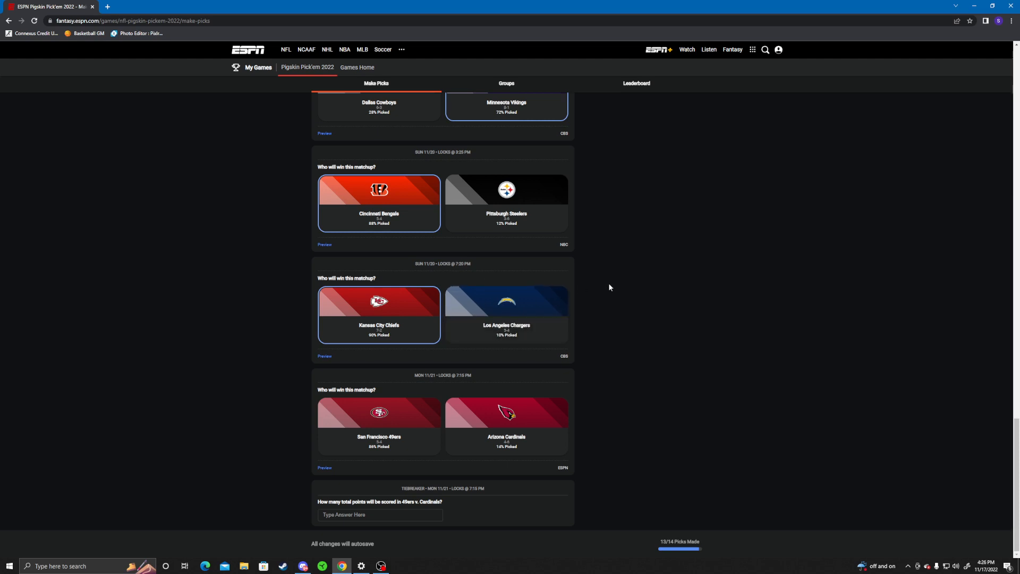
pyautogui.moveTo(653, 340)
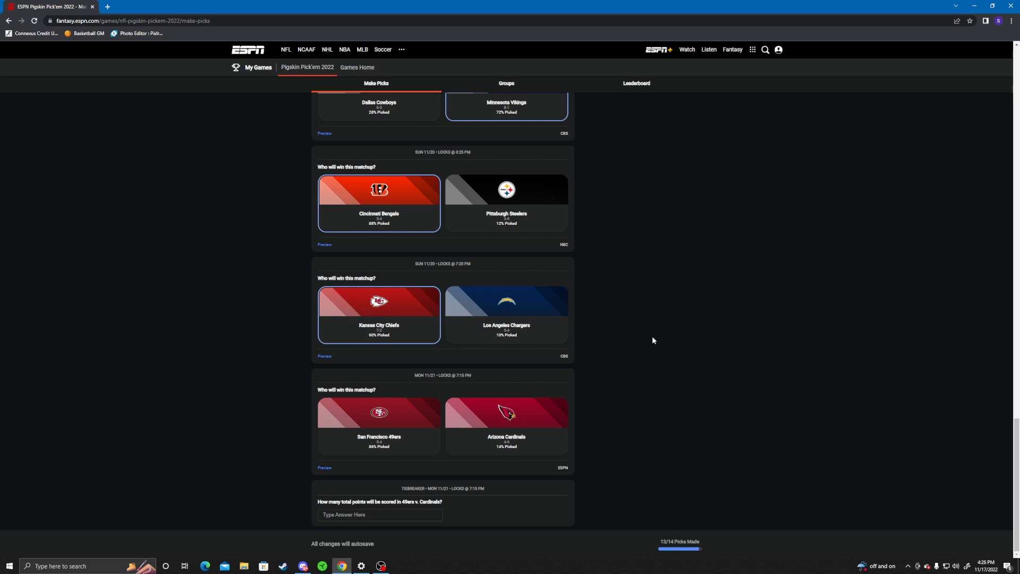
pyautogui.moveTo(674, 357)
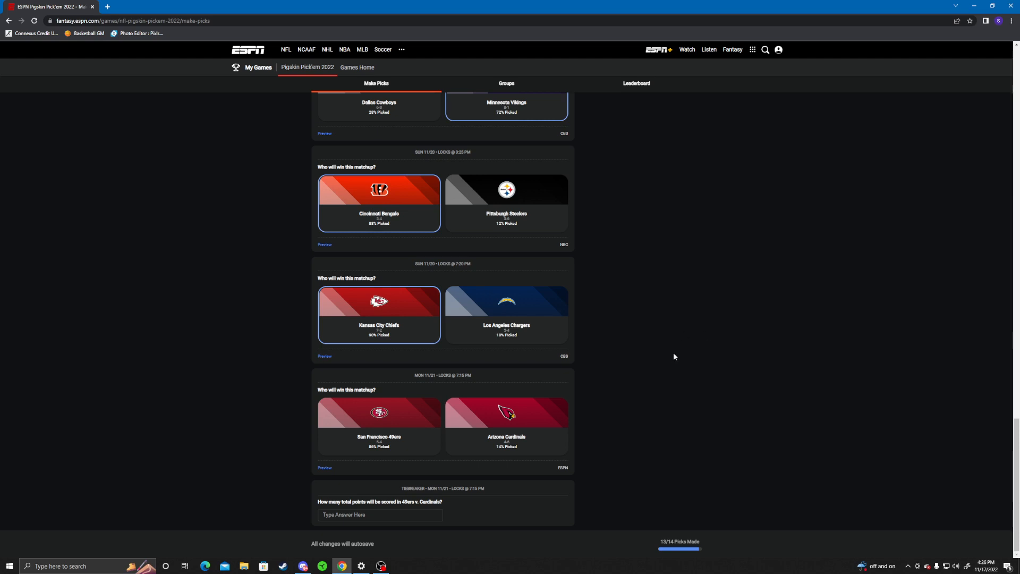
pyautogui.click(378, 427)
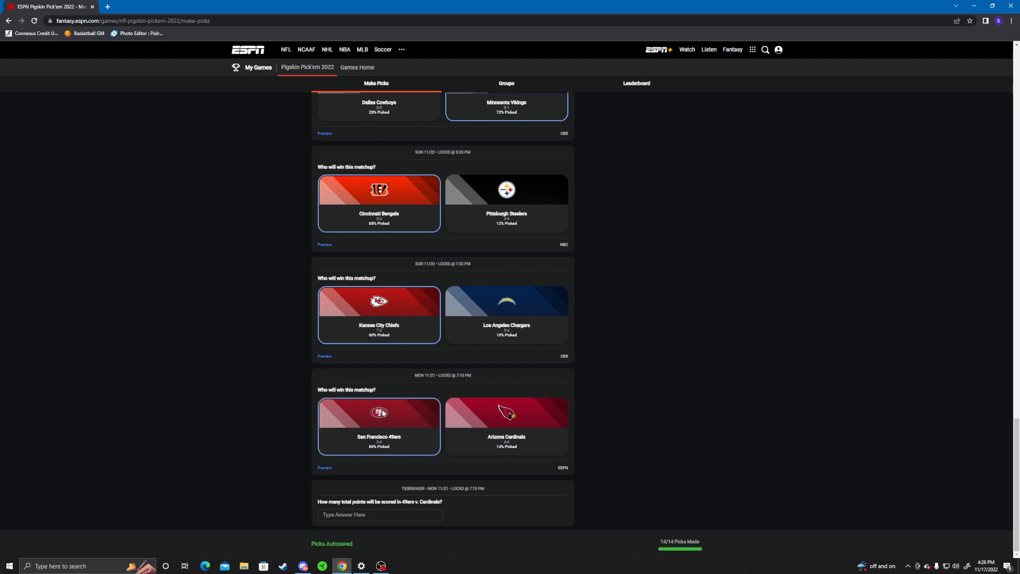
pyautogui.click(379, 426)
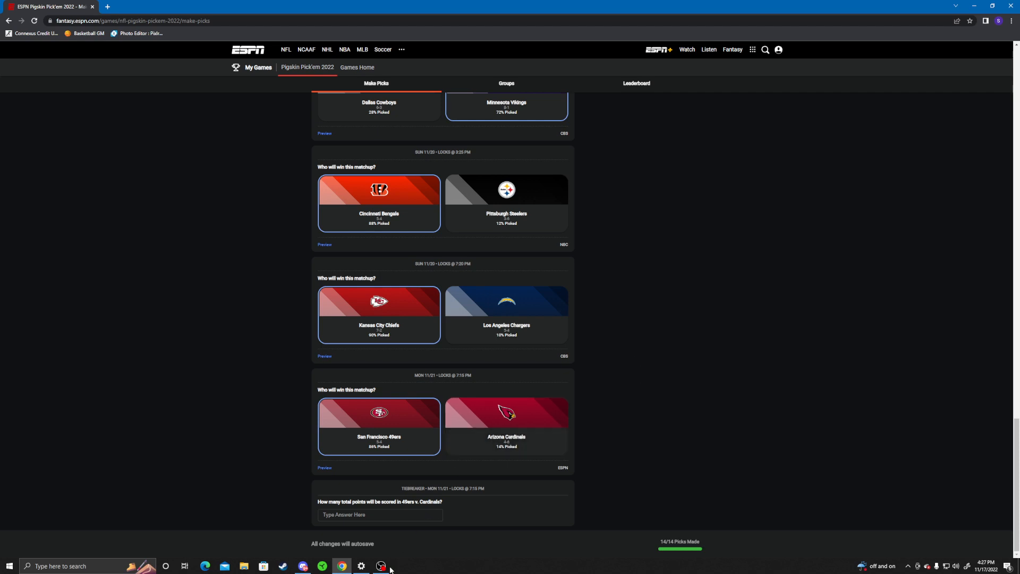
# Enter 42 as the tiebreaker total points for the 49ers vs. Cardinals game
pyautogui.click(377, 514)
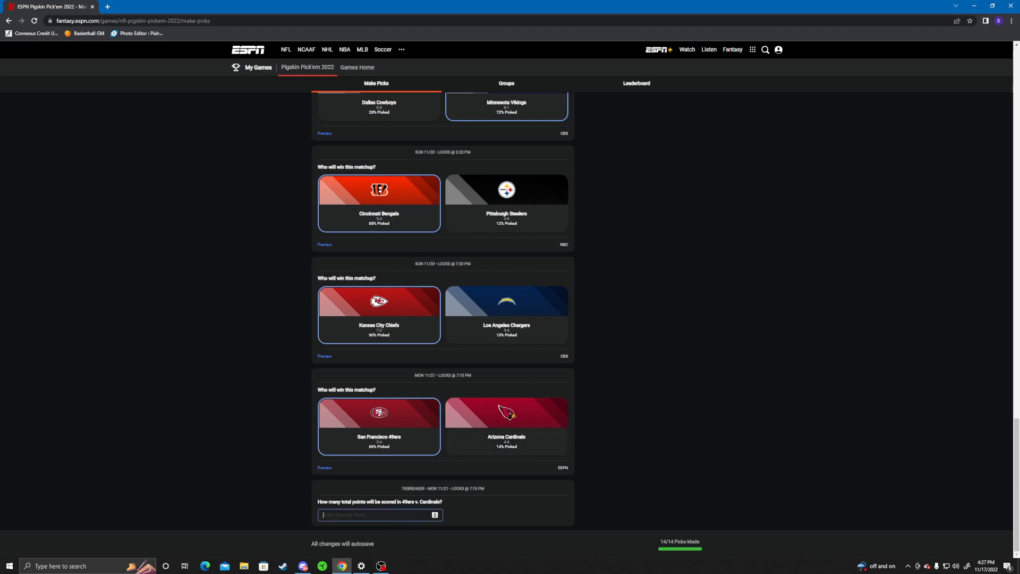
pyautogui.click(377, 515)
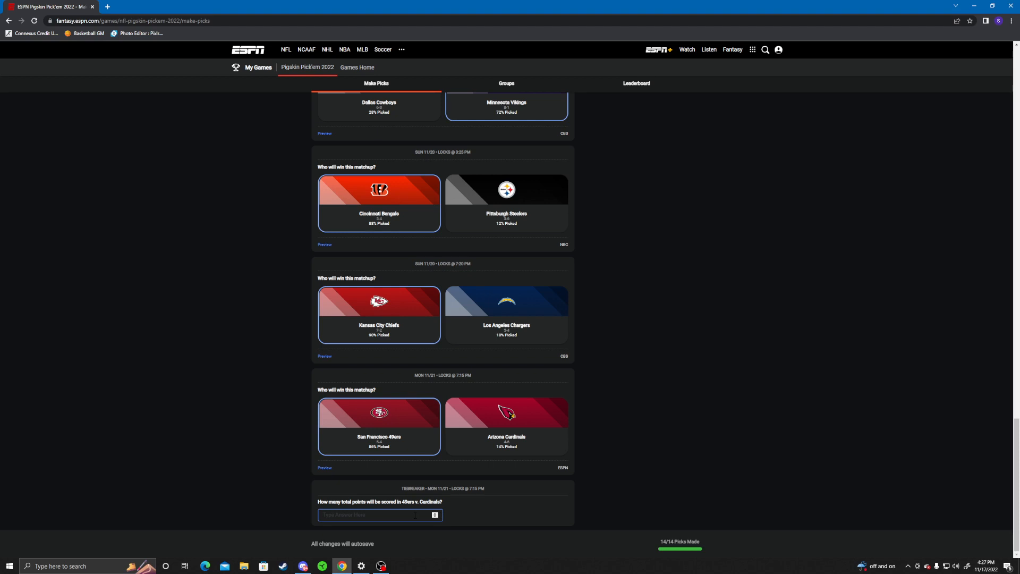
pyautogui.write('42')
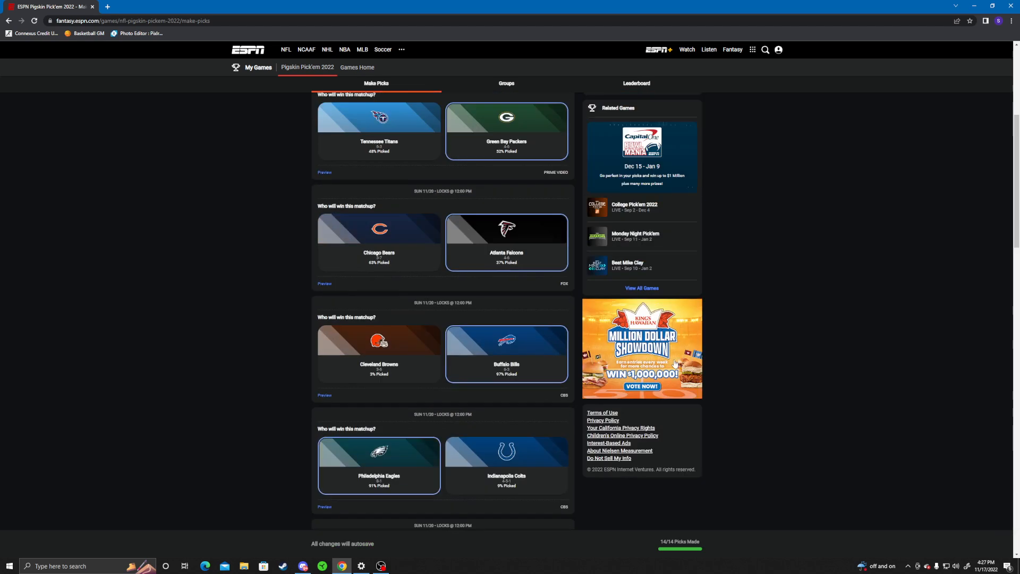
pyautogui.scroll(-3)
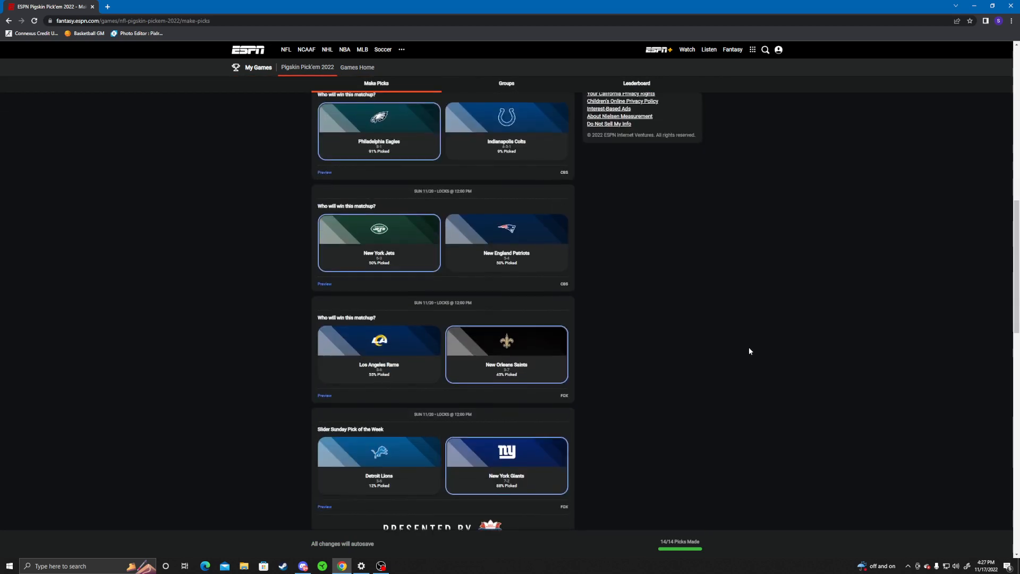
pyautogui.scroll(-3)
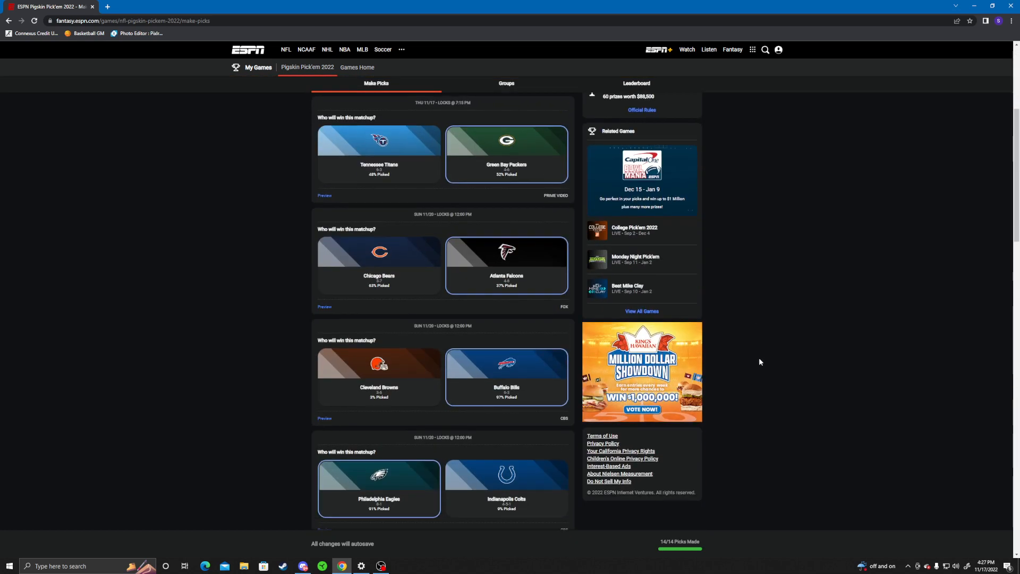
pyautogui.scroll(-3)
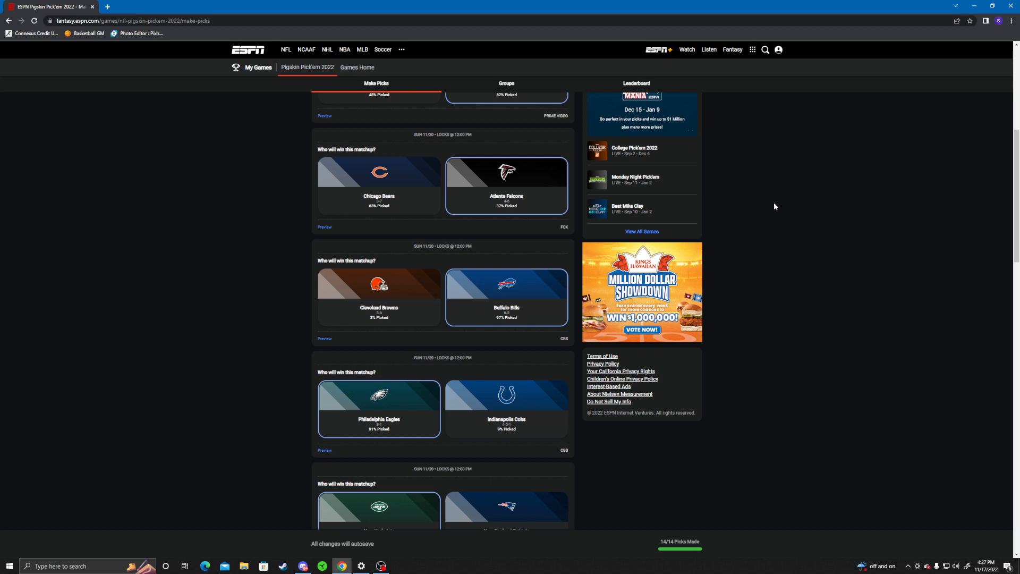
pyautogui.moveTo(772, 209)
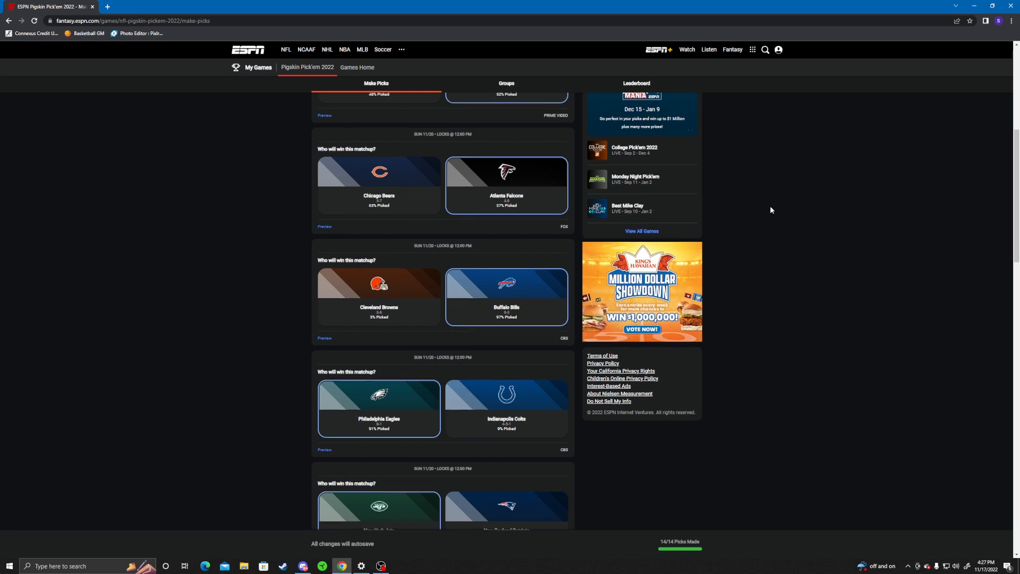
pyautogui.scroll(-3)
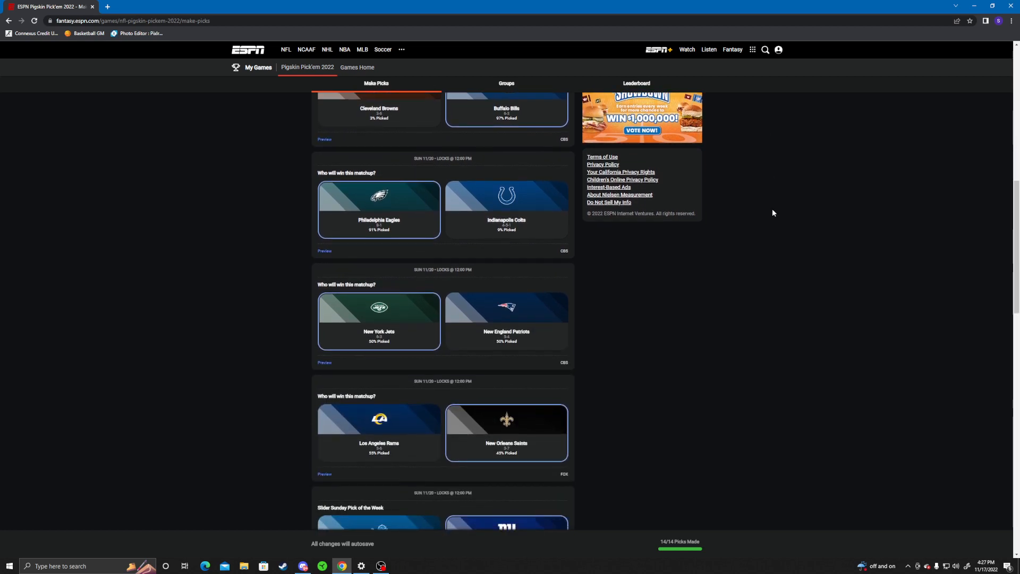
pyautogui.scroll(-3)
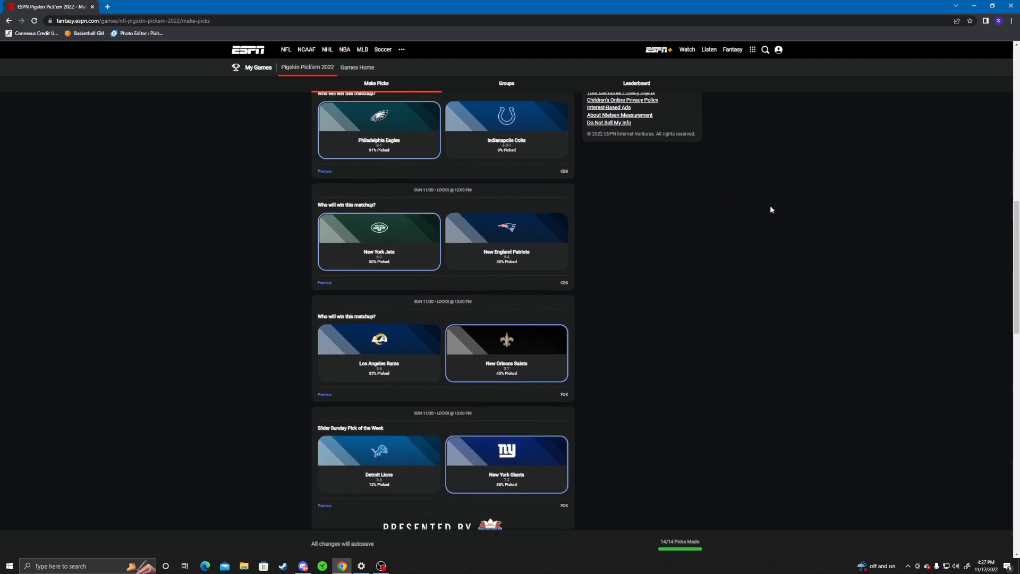
pyautogui.scroll(-3)
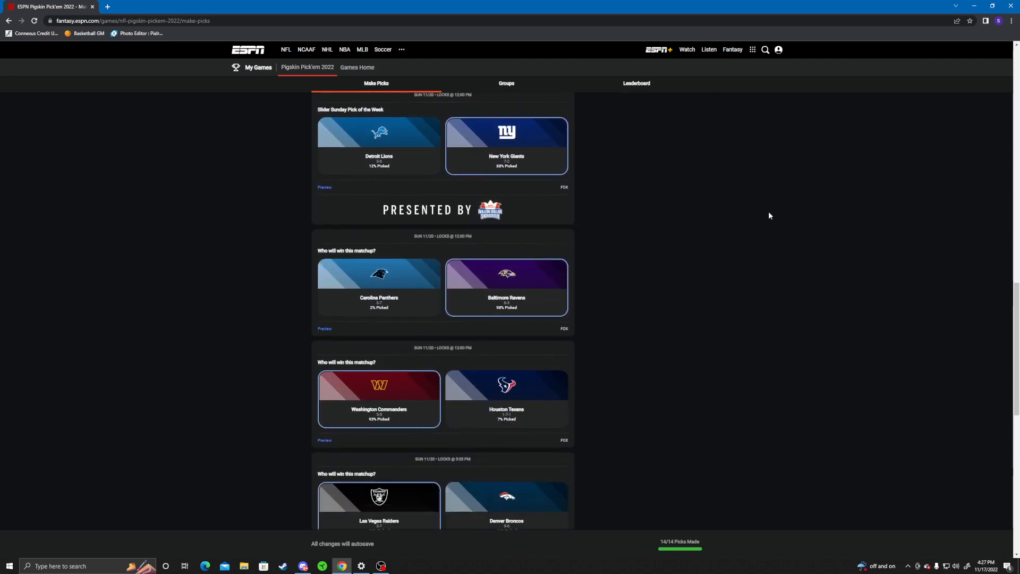
pyautogui.scroll(-3)
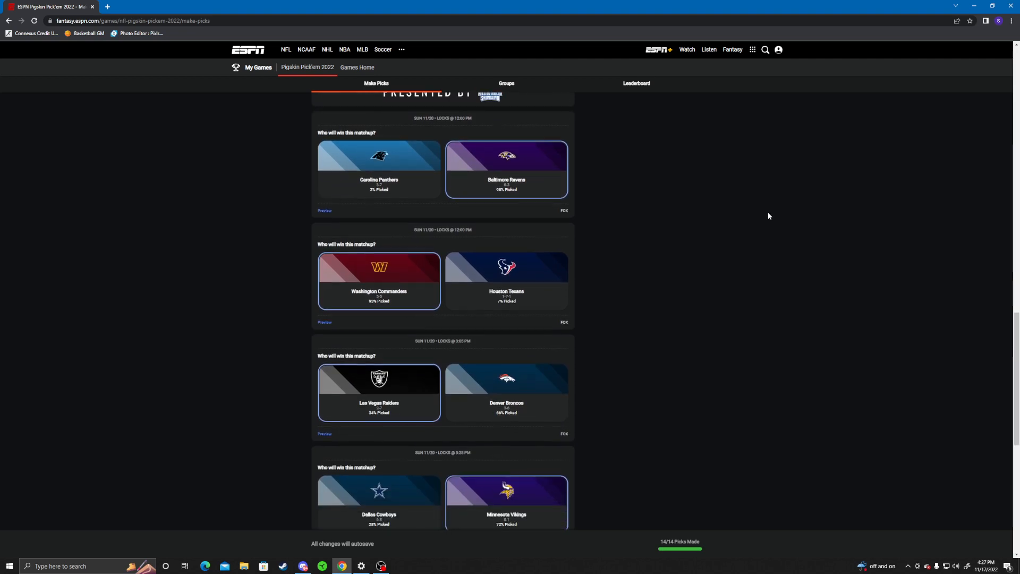
pyautogui.scroll(-3)
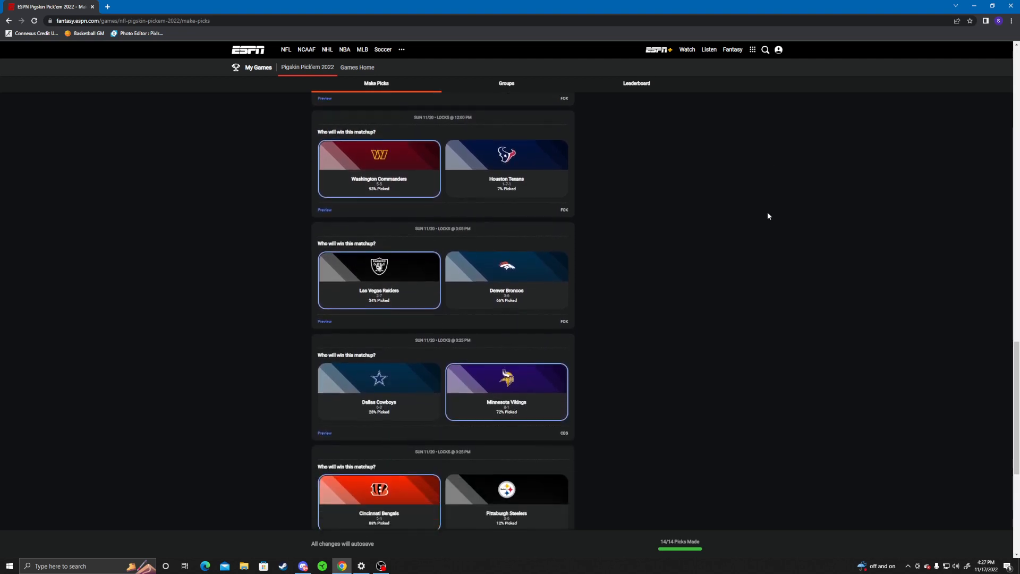
pyautogui.scroll(-3)
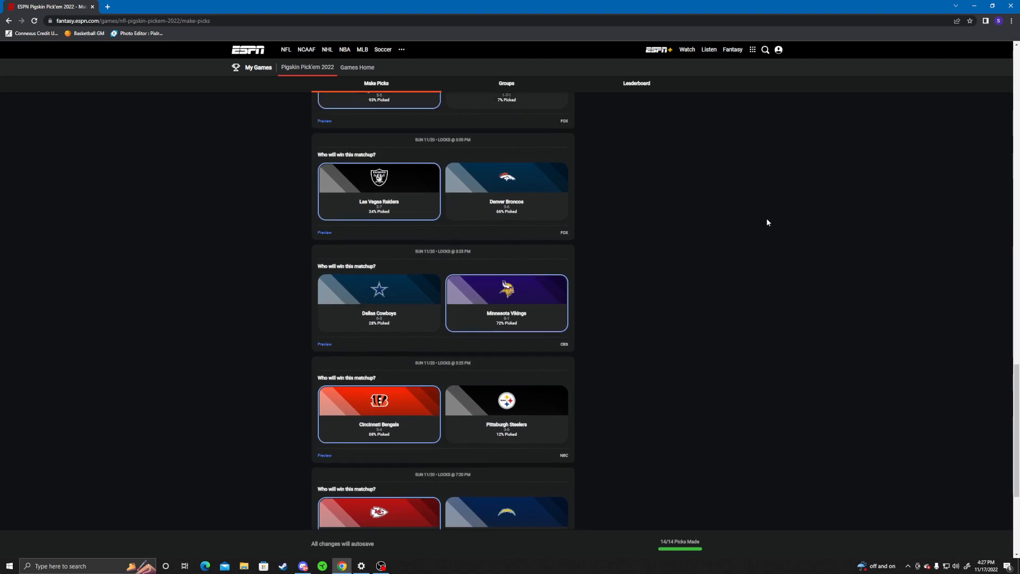
pyautogui.moveTo(768, 211)
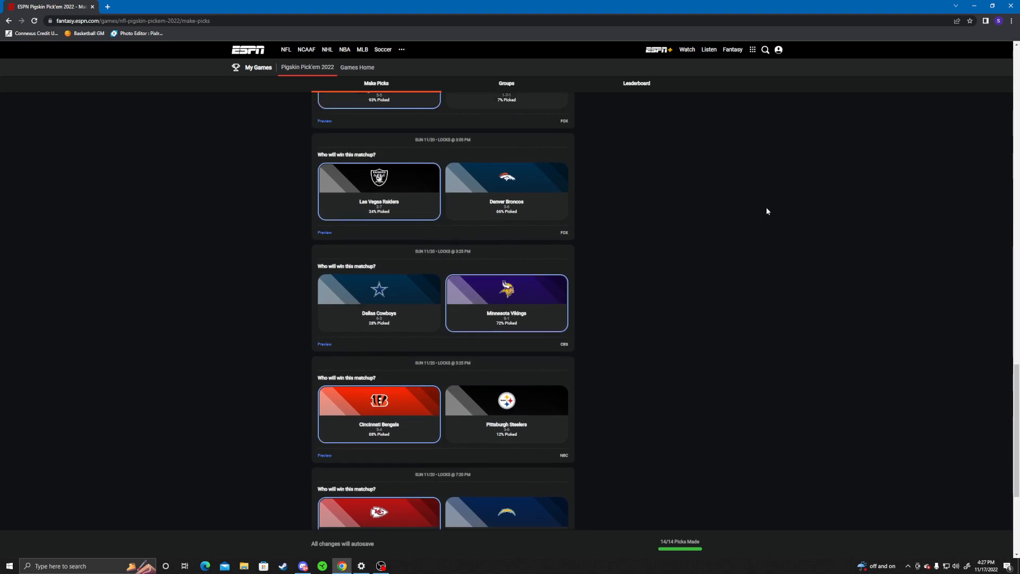
pyautogui.scroll(-3)
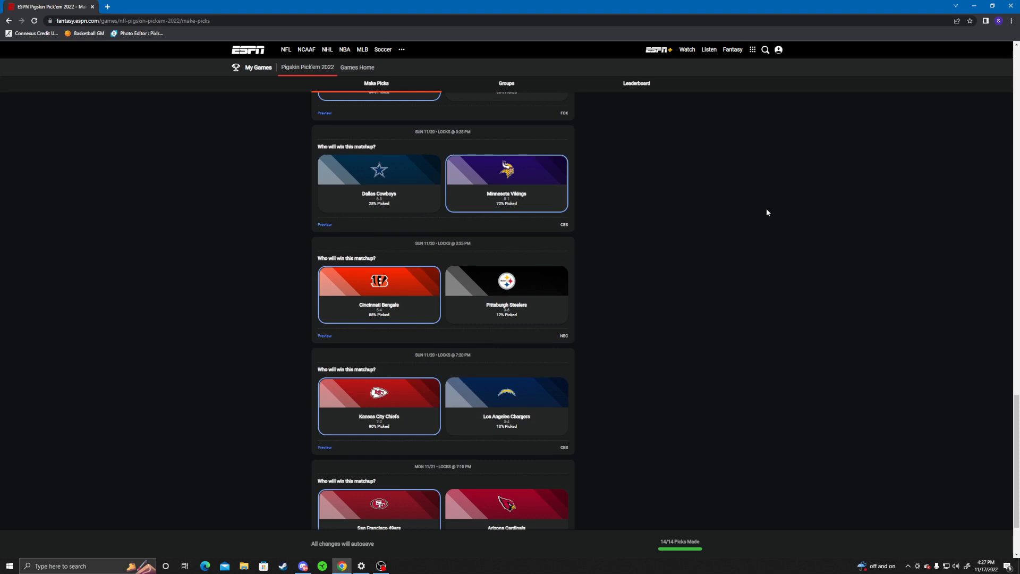
pyautogui.scroll(-3)
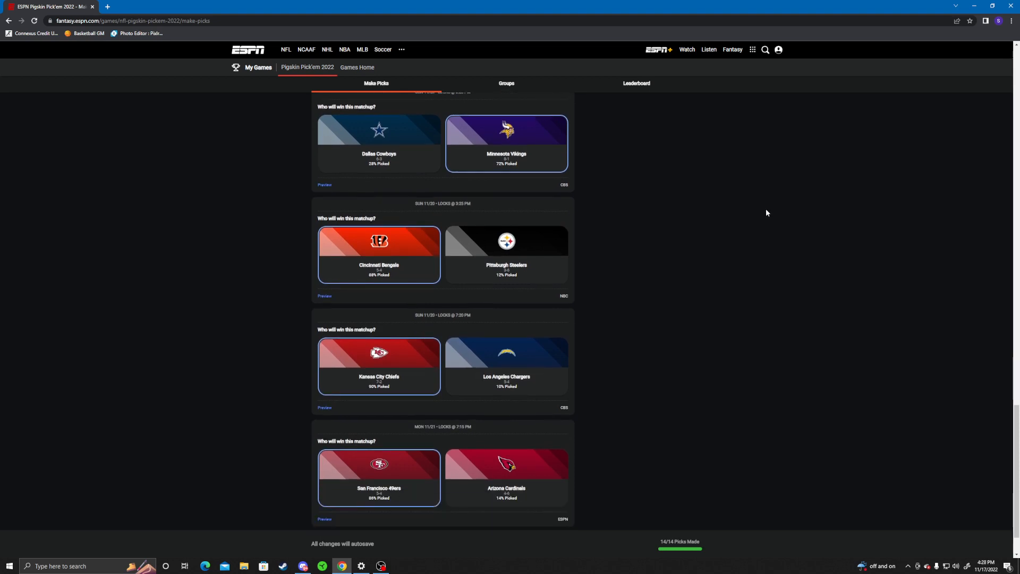
pyautogui.scroll(-3)
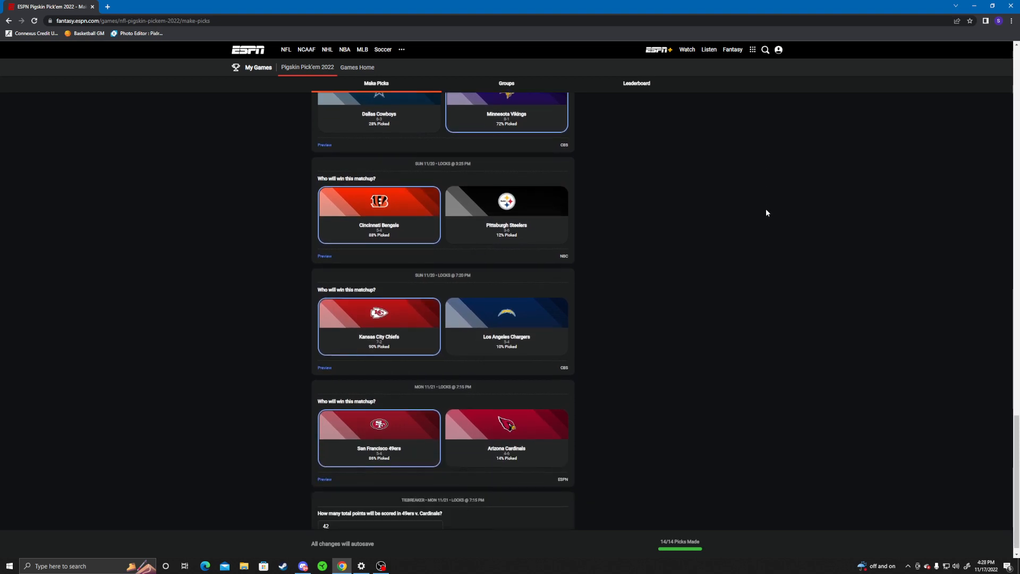
pyautogui.scroll(-3)
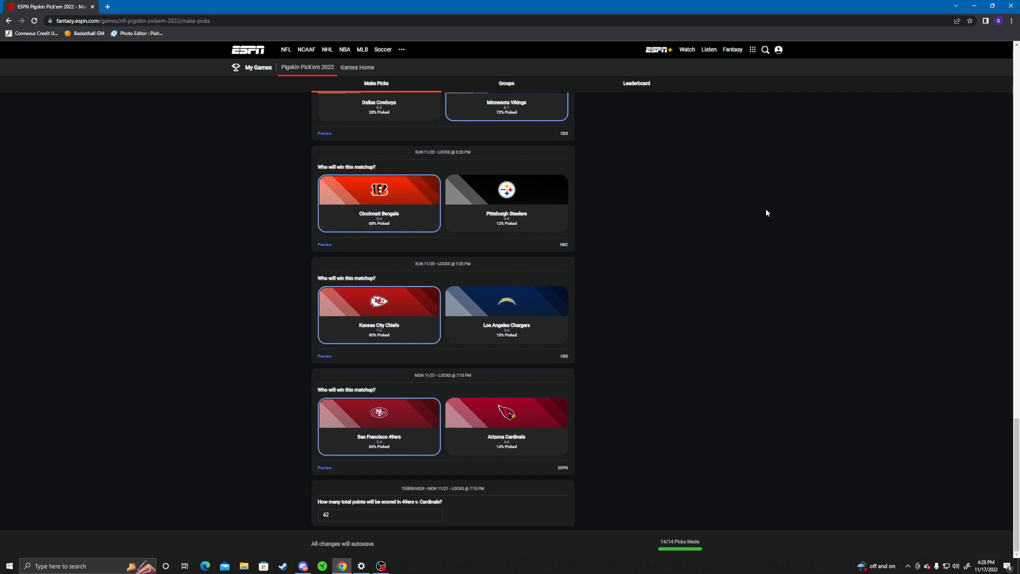
pyautogui.moveTo(767, 209)
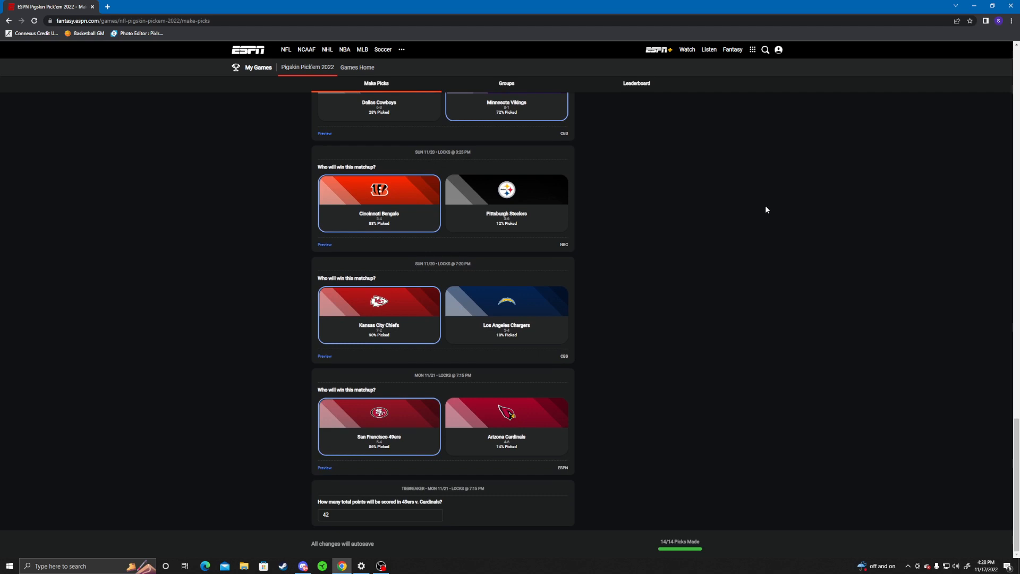
pyautogui.moveTo(755, 276)
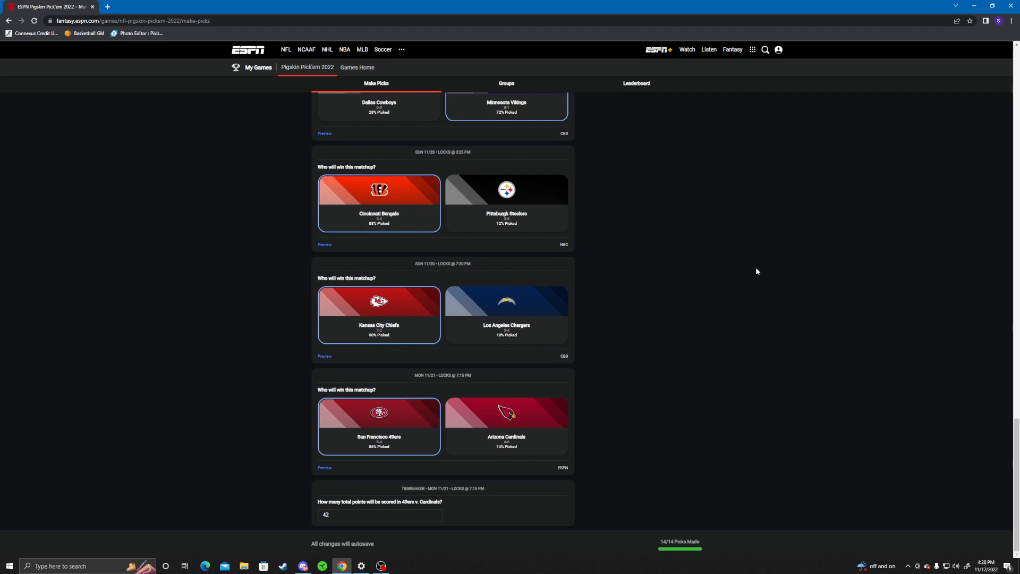
pyautogui.moveTo(777, 312)
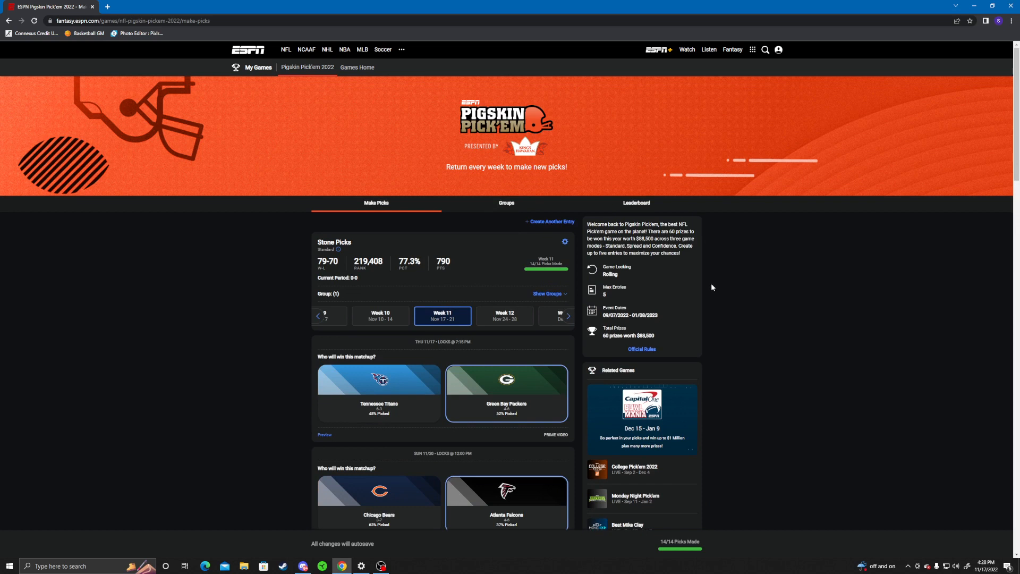
pyautogui.moveTo(712, 300)
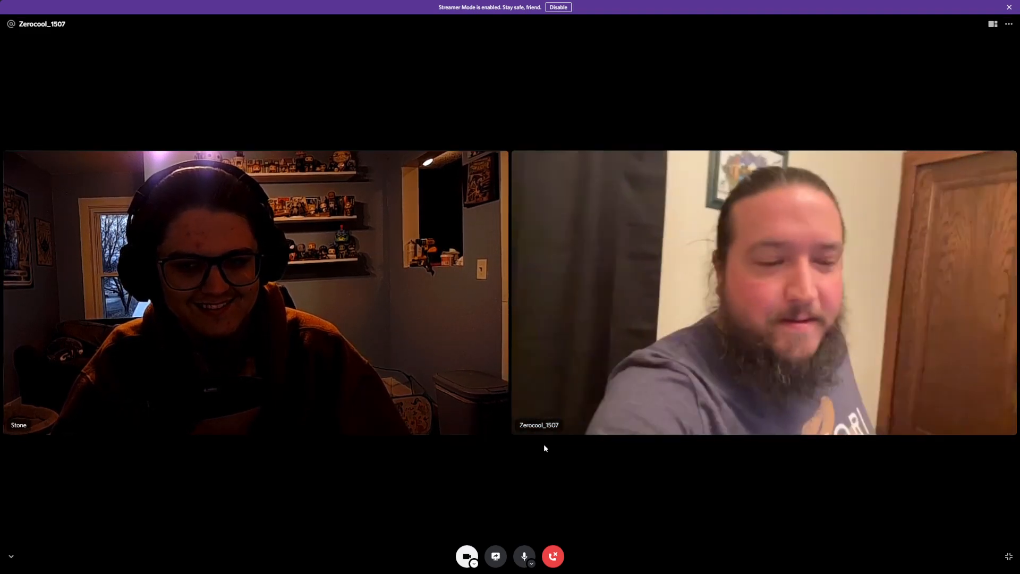
pyautogui.moveTo(558, 446)
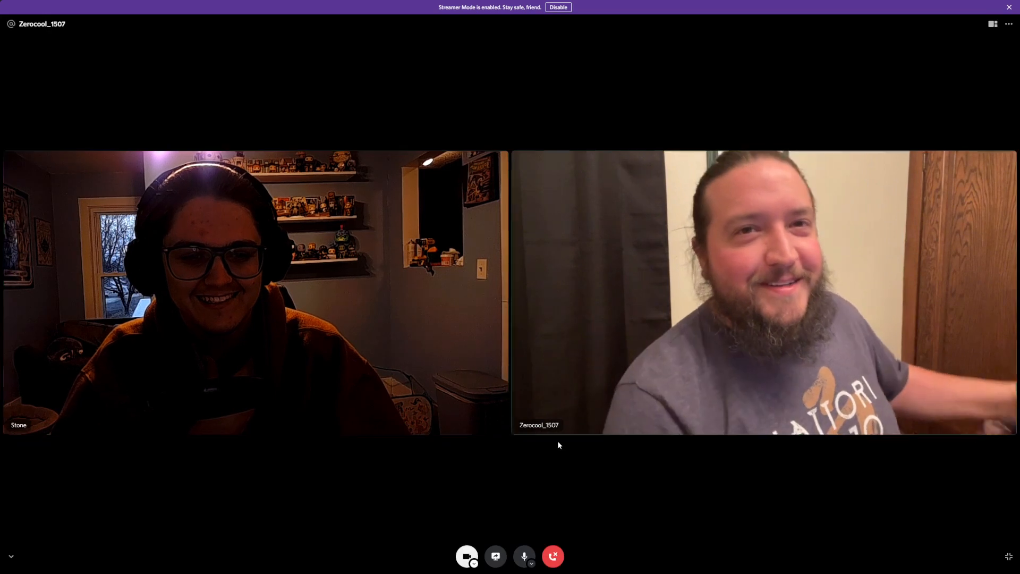